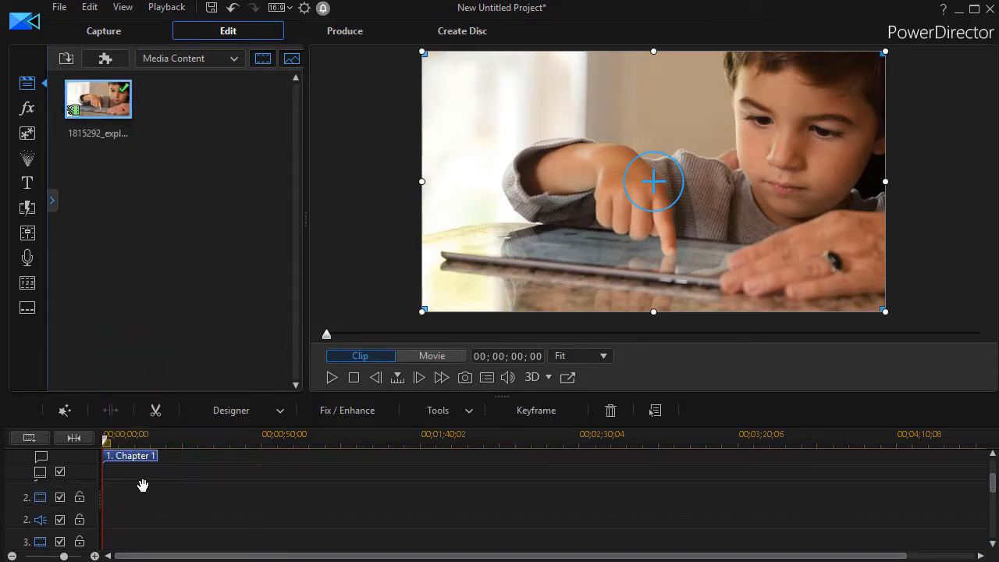
- Place the tablet footage clip from the media library onto the timeline's first video track
left_click_drag(97, 97, 140, 498)
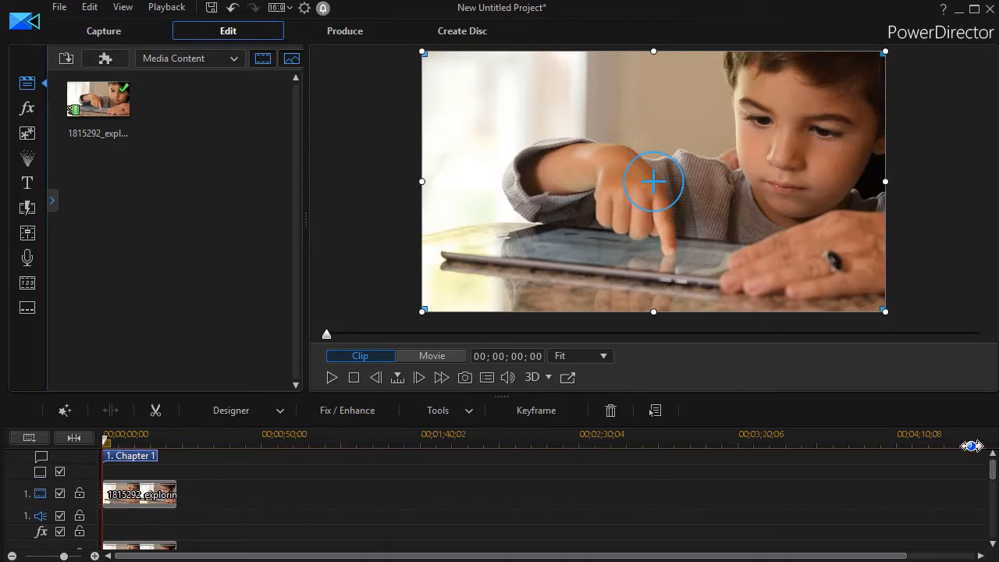
mouse_move(137, 497)
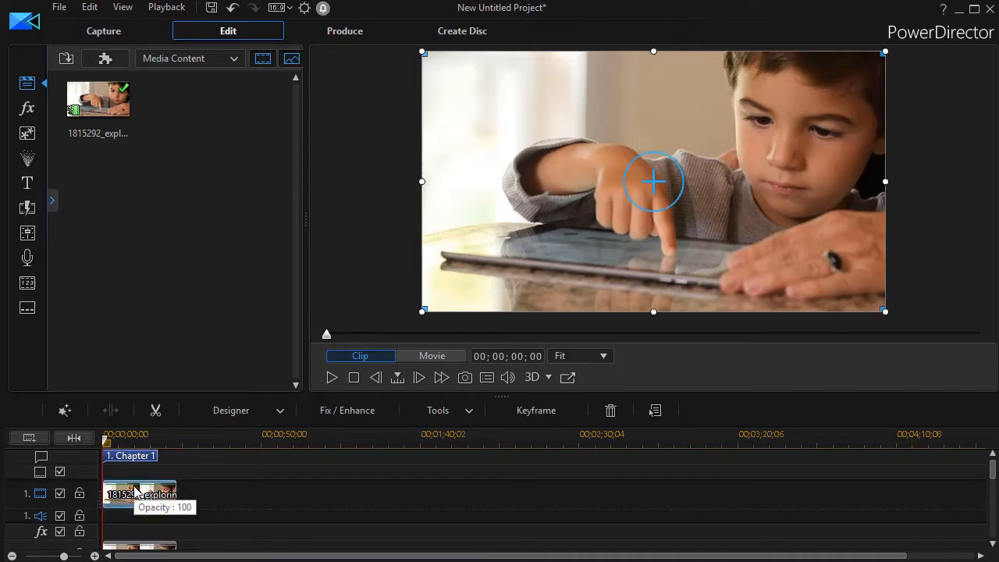
mouse_move(159, 496)
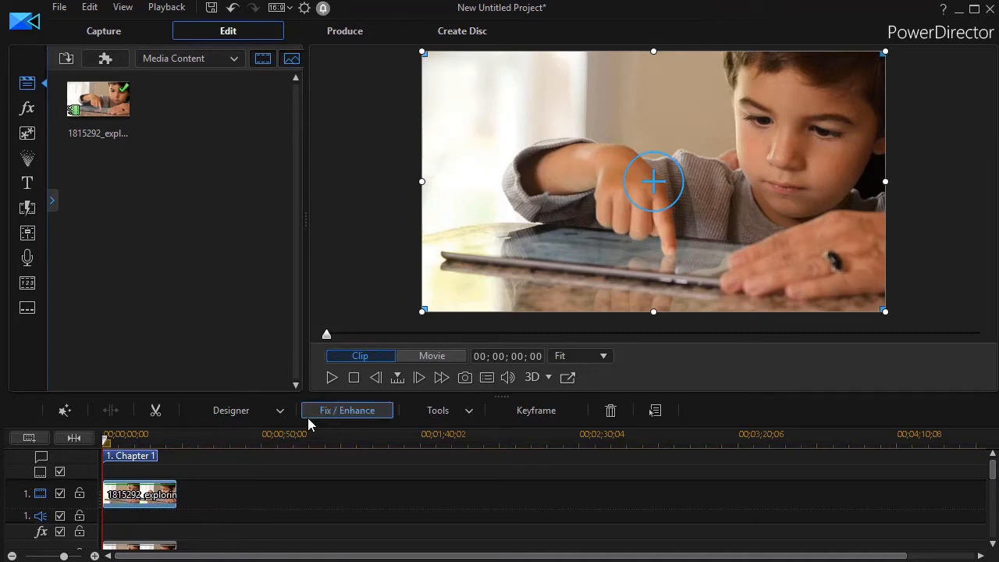
mouse_move(231, 409)
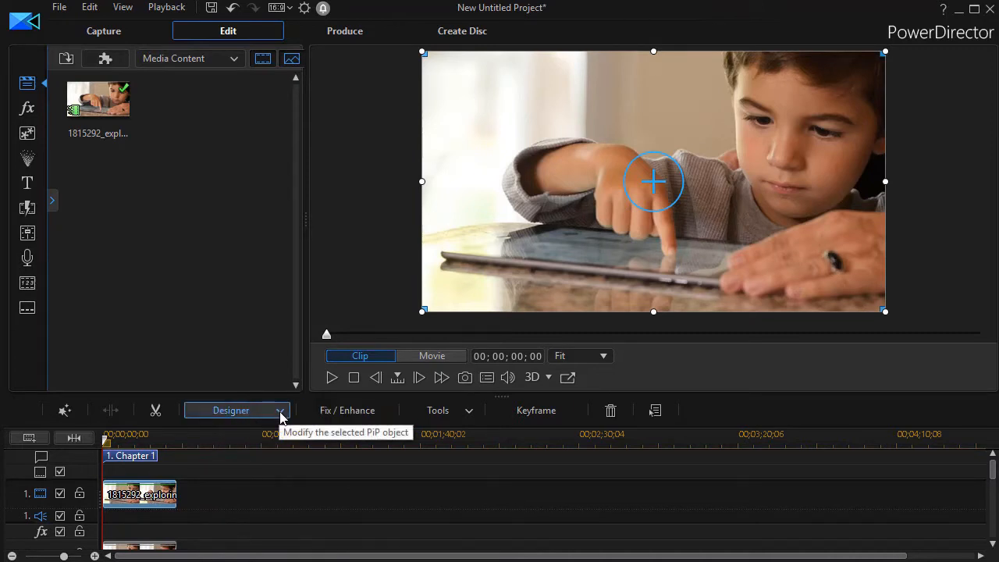
- In Mask Designer, give the clip a rectangular mask without locked aspect ratio, narrowed to the frame's left third
left_click(281, 409)
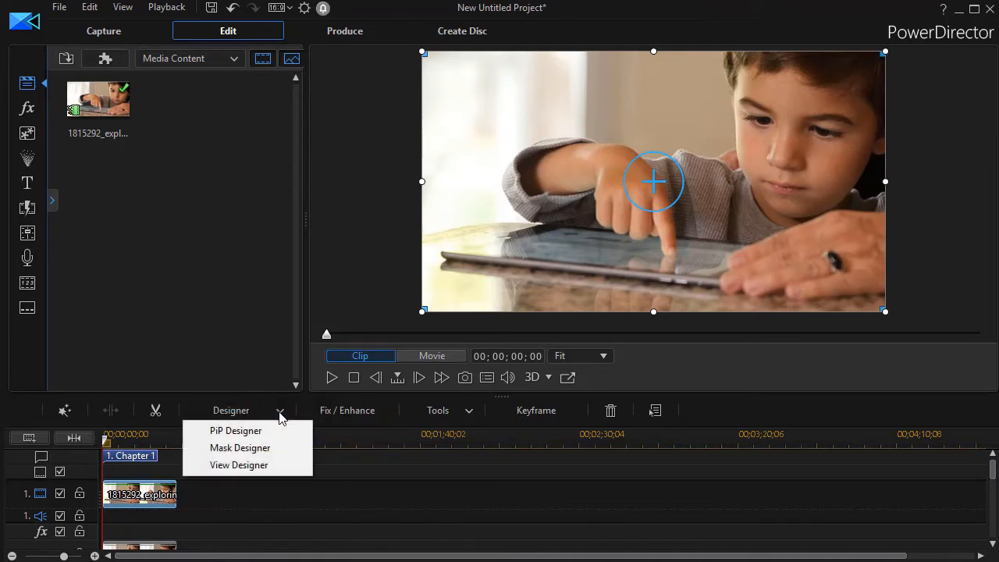
mouse_move(240, 447)
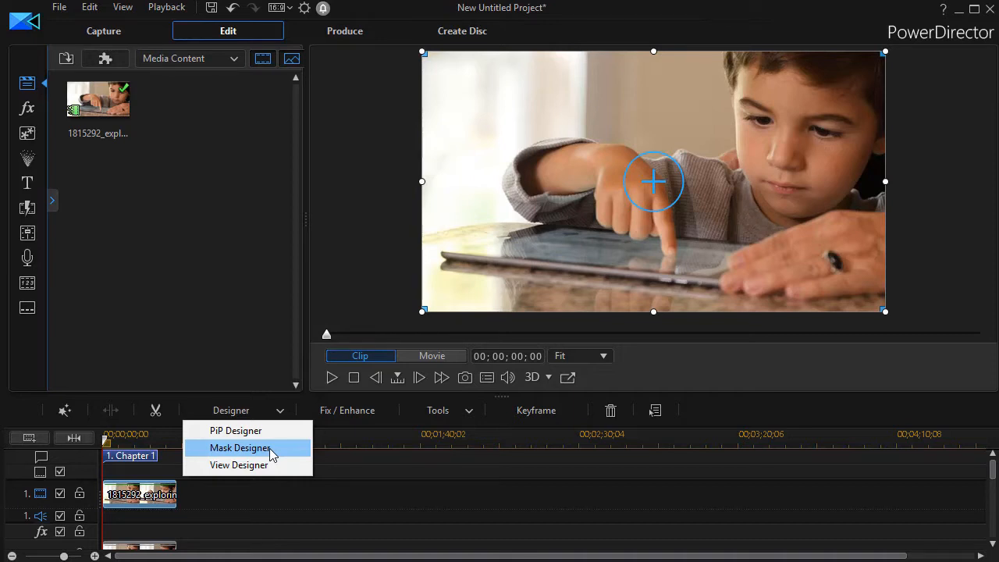
left_click(240, 446)
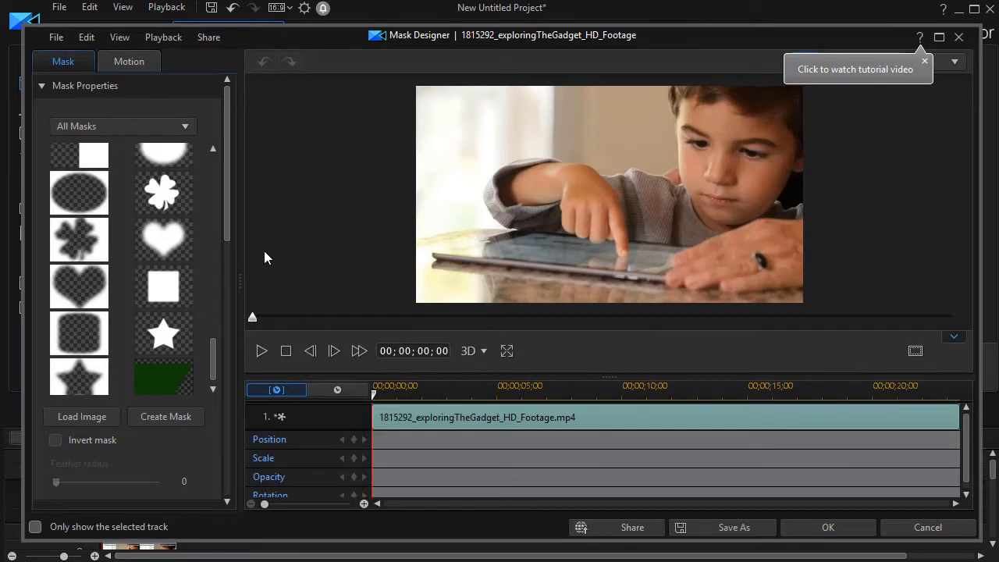
scroll("down", 3)
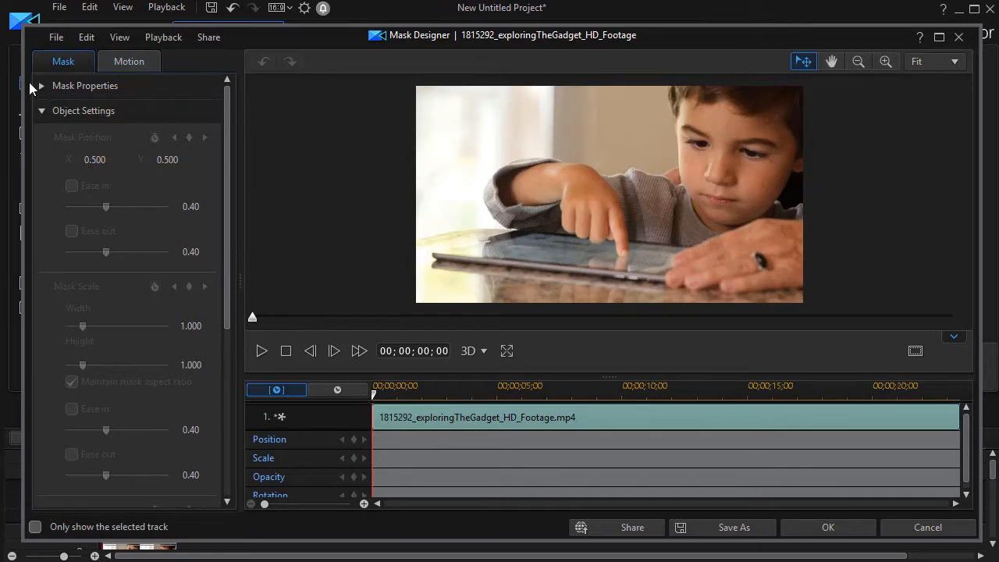
left_click(41, 86)
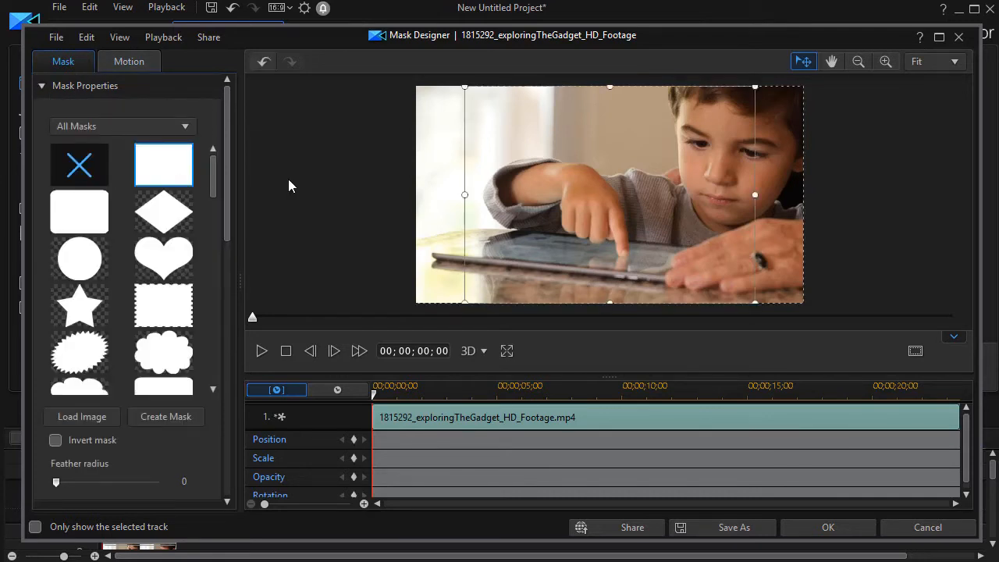
mouse_move(229, 237)
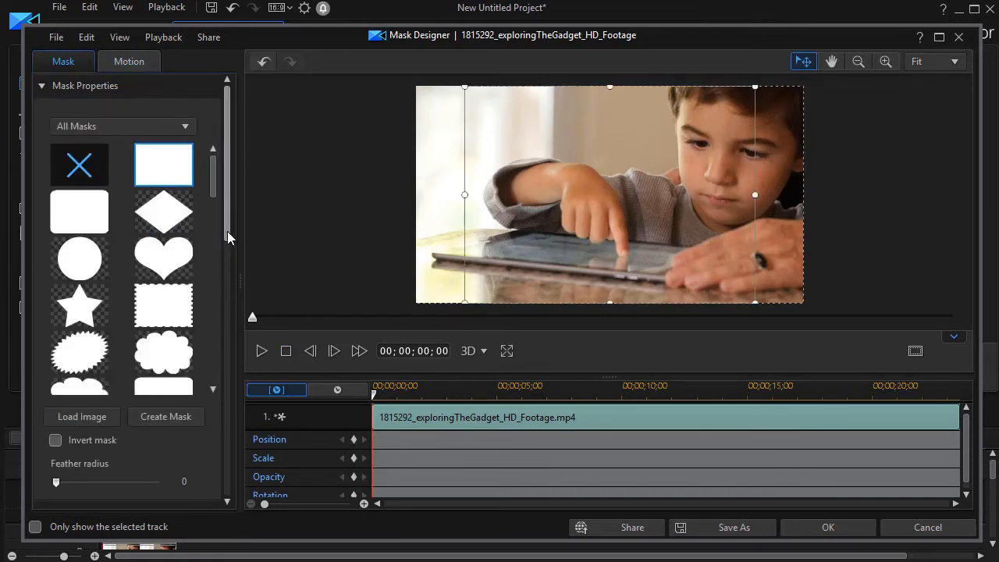
scroll("down", 3)
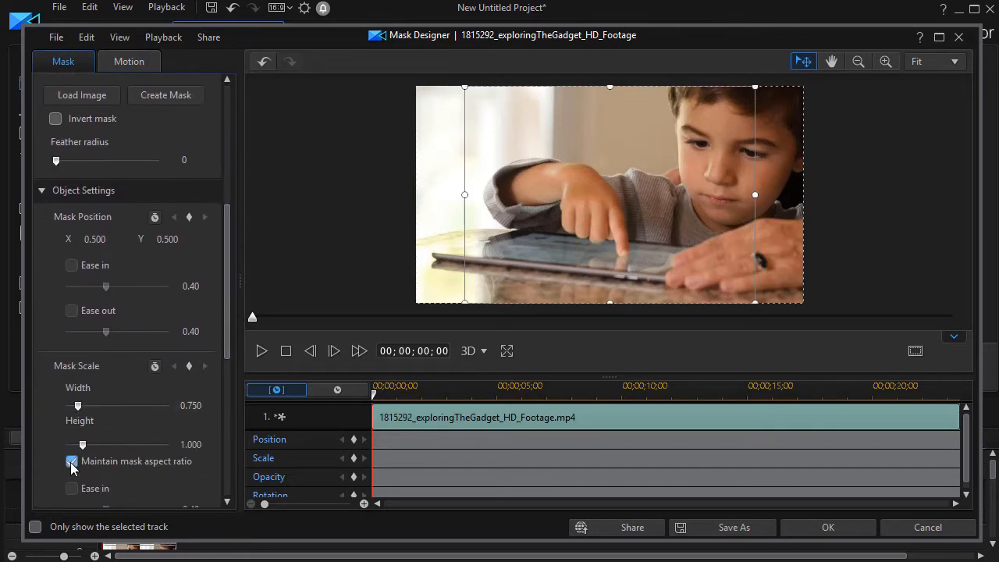
left_click(72, 462)
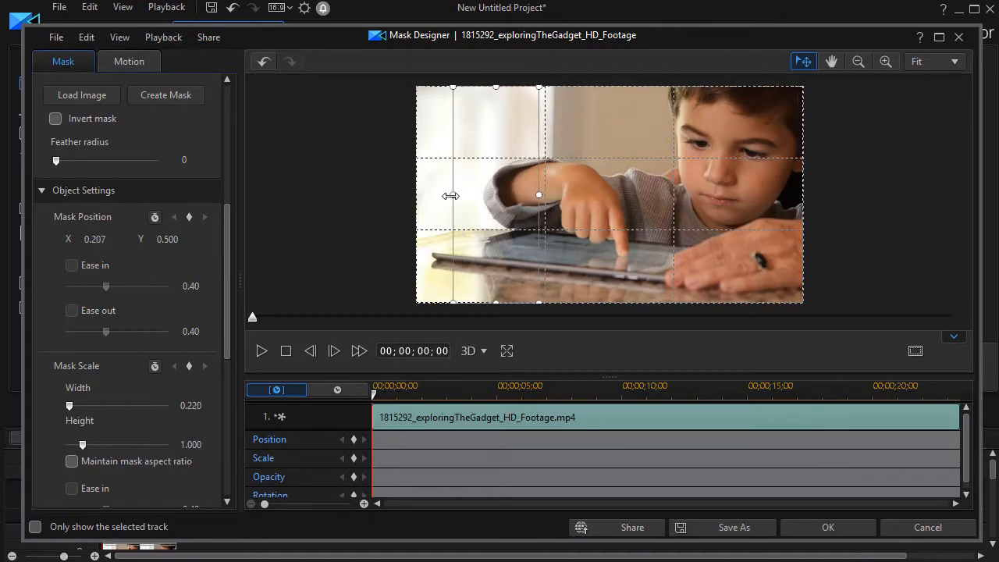
left_click_drag(450, 195, 421, 195)
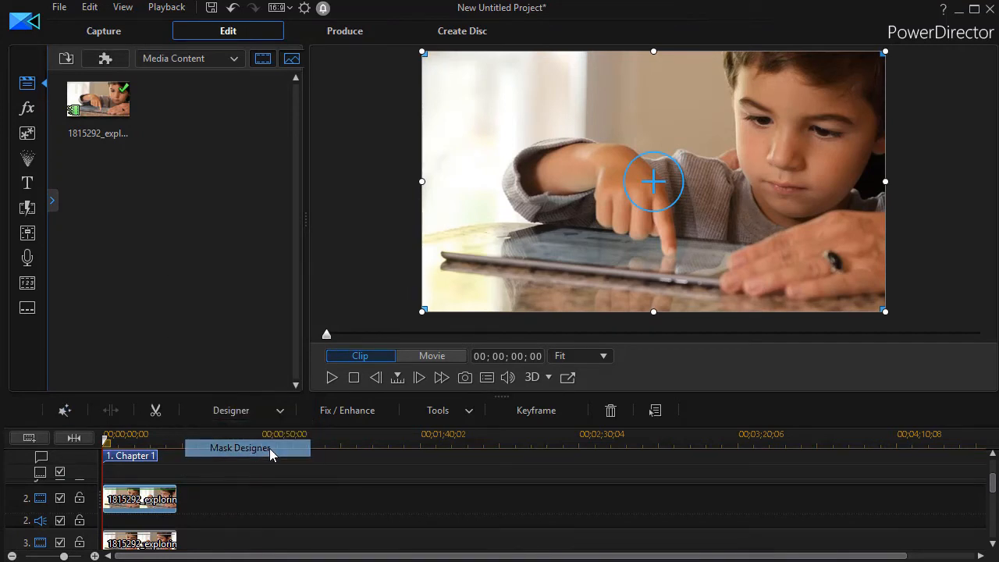
- Mask the next clip copy to a narrow centre strip (width 0.302 at position 0.5) using the 3x3 grid, and confirm
left_click(240, 446)
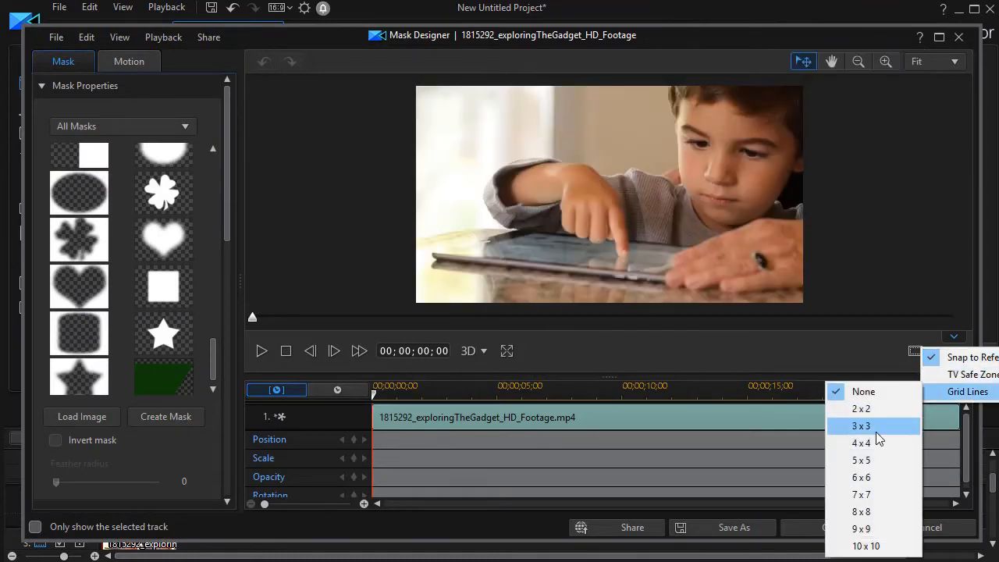
left_click(861, 425)
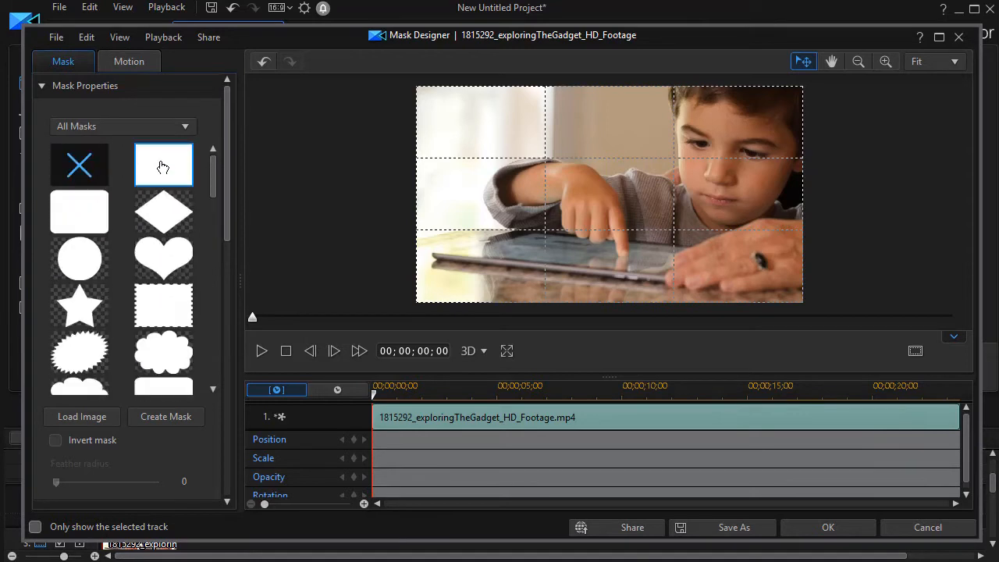
left_click(162, 165)
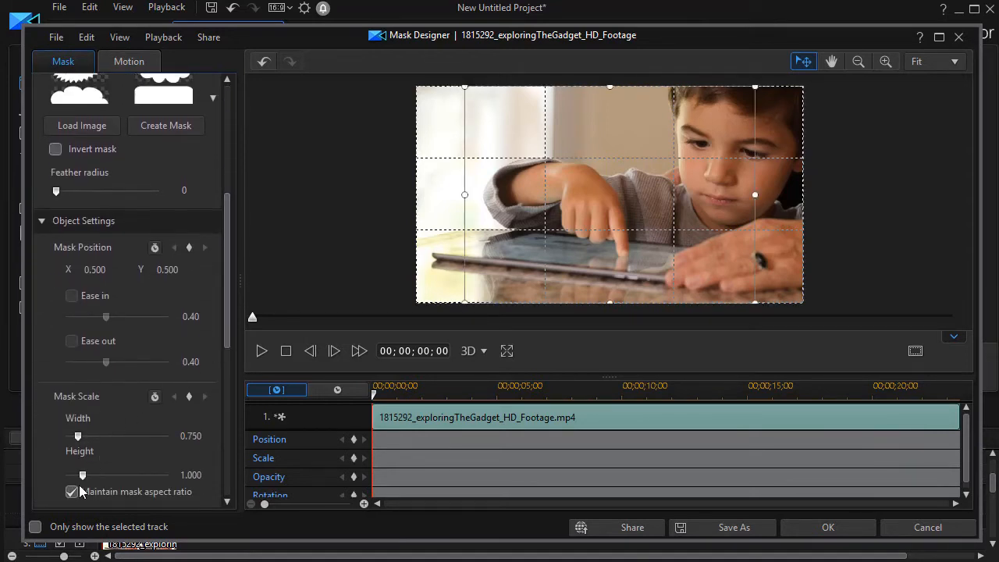
left_click(72, 493)
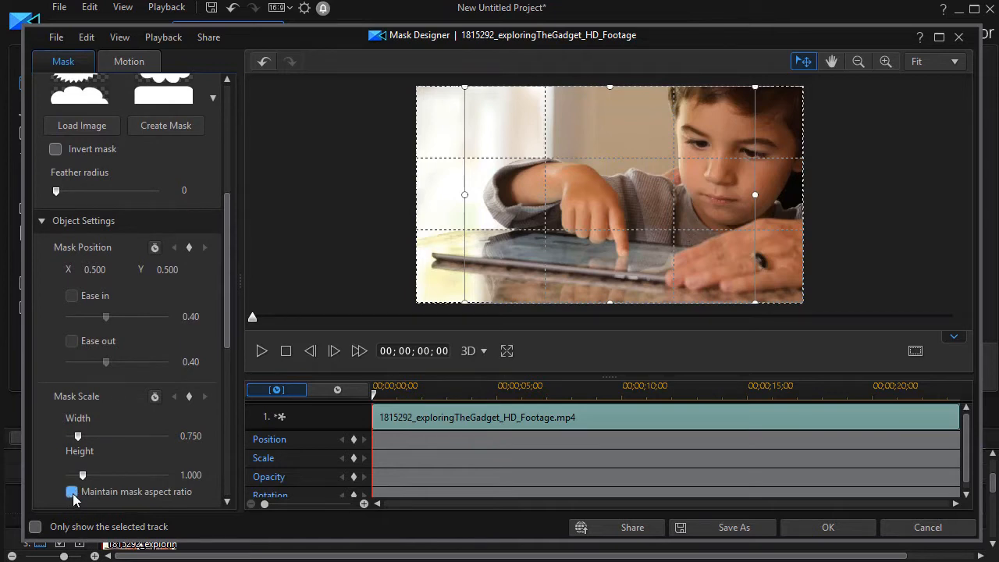
left_click(72, 491)
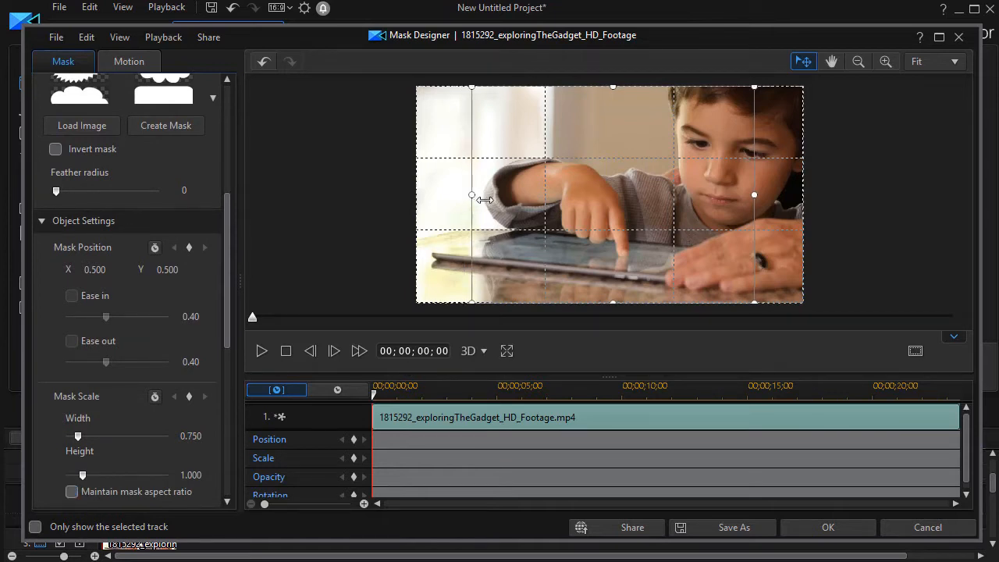
left_click_drag(471, 193, 549, 194)
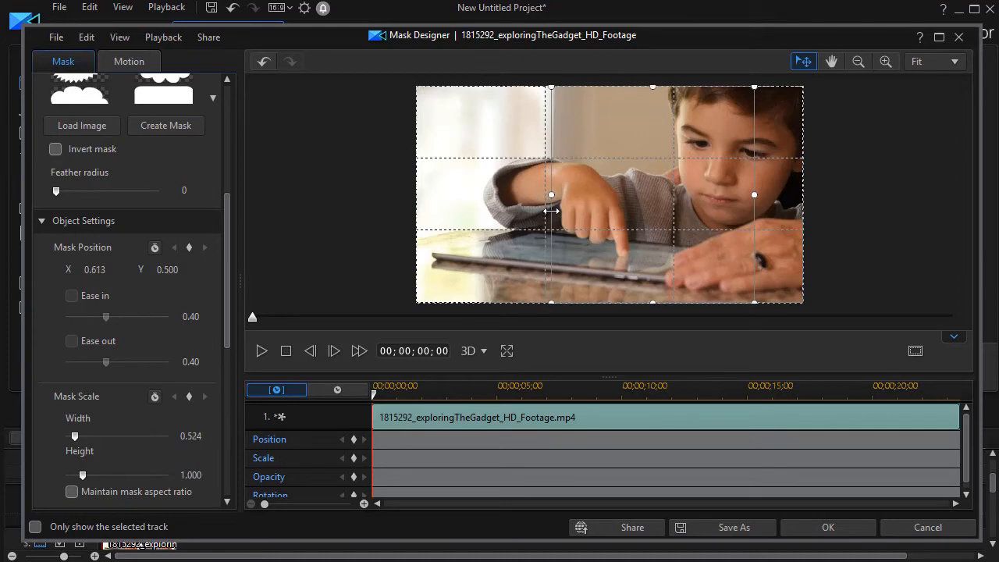
mouse_move(752, 194)
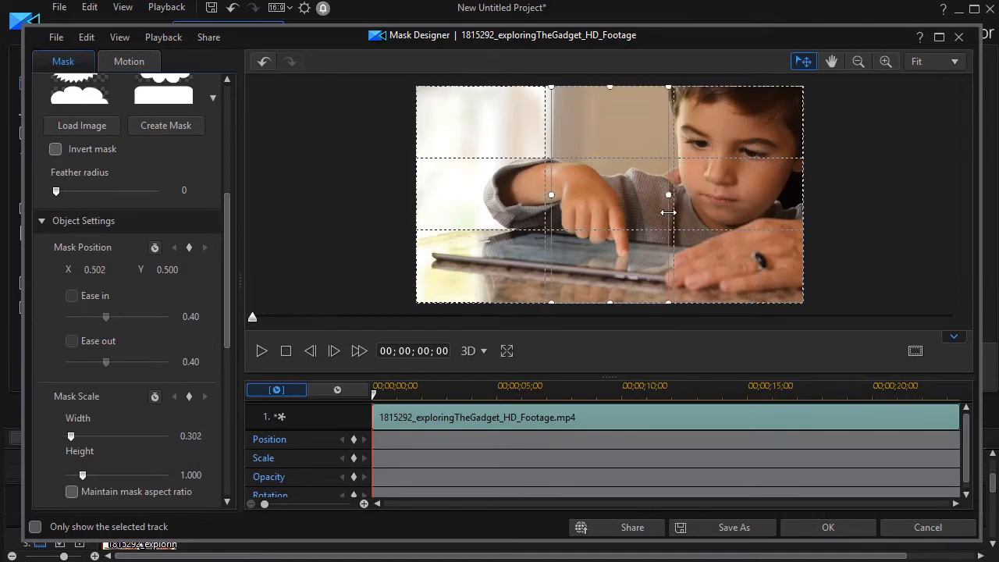
mouse_move(611, 312)
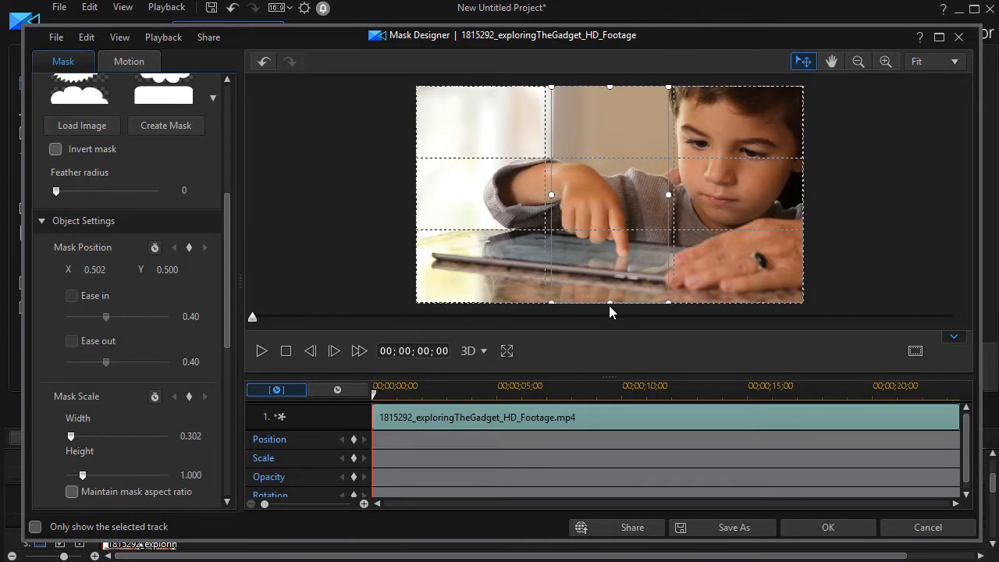
left_click_drag(609, 302, 612, 296)
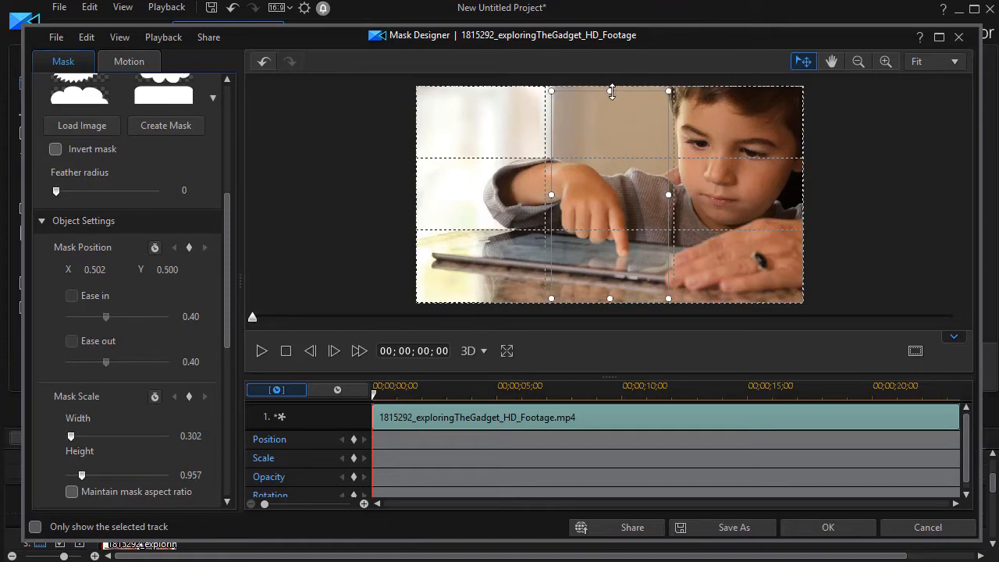
left_click(827, 527)
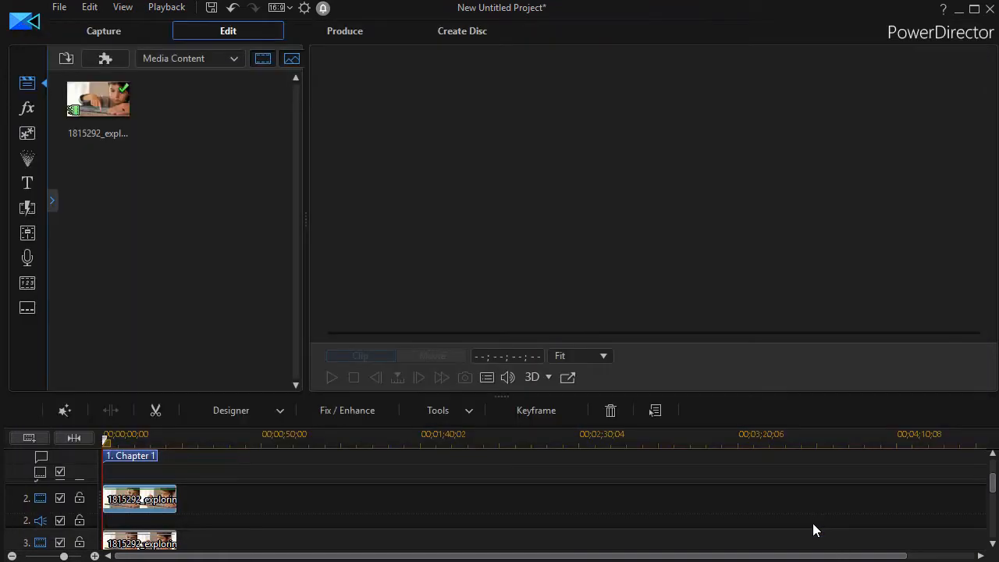
- Mask the third clip copy to the right-hand third with grid lines shown, and confirm the three-panel layout
left_click(141, 499)
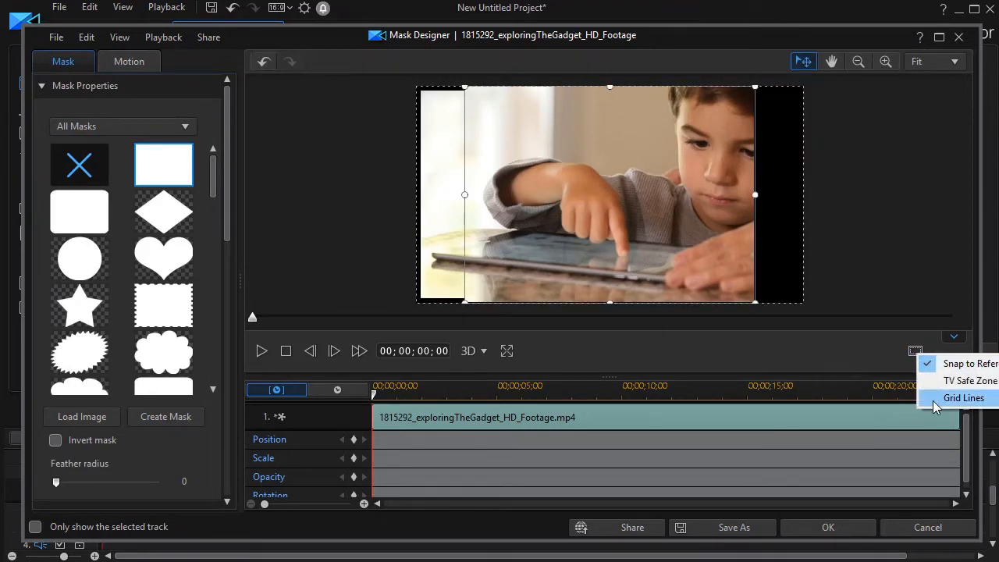
left_click(963, 398)
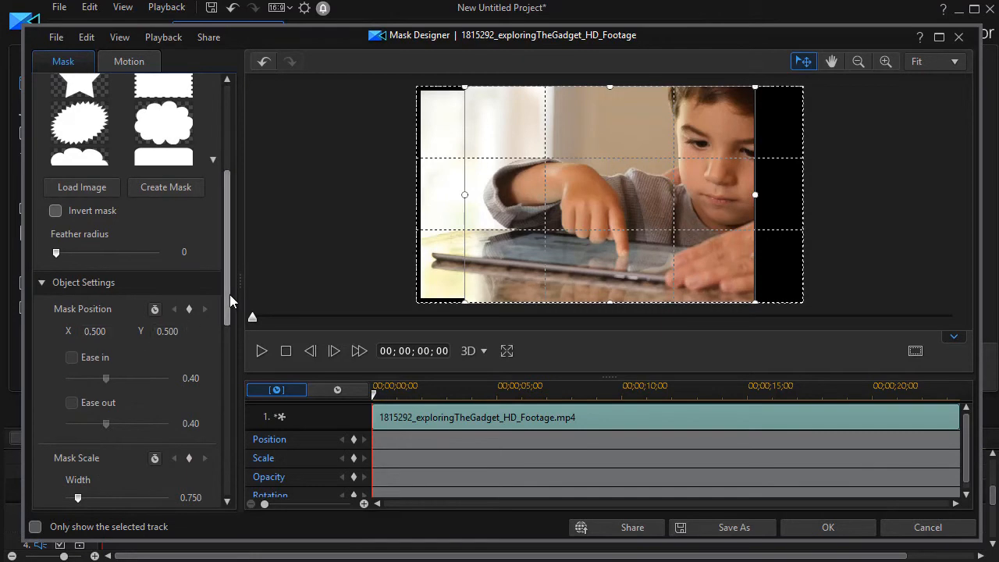
scroll("down", 3)
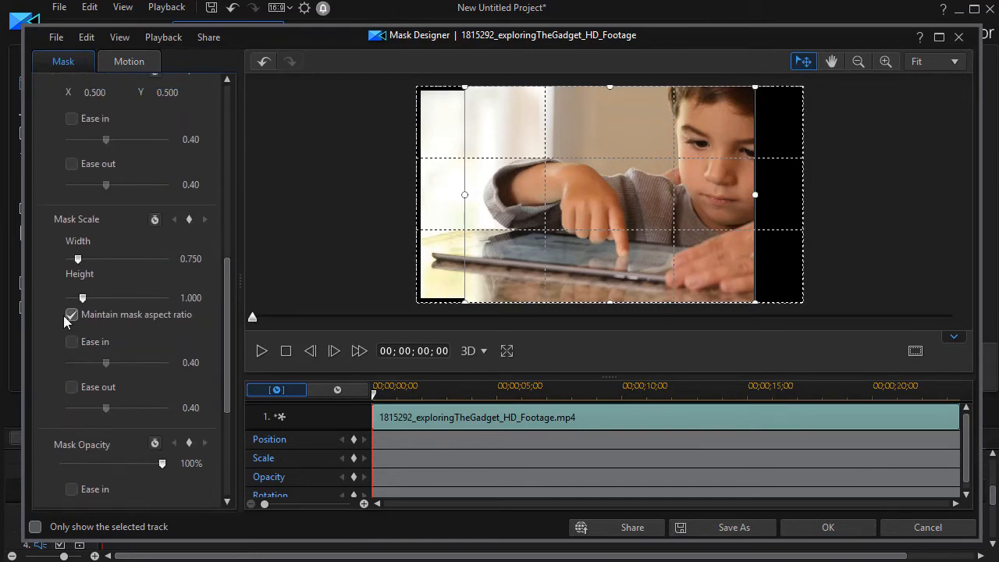
left_click(72, 315)
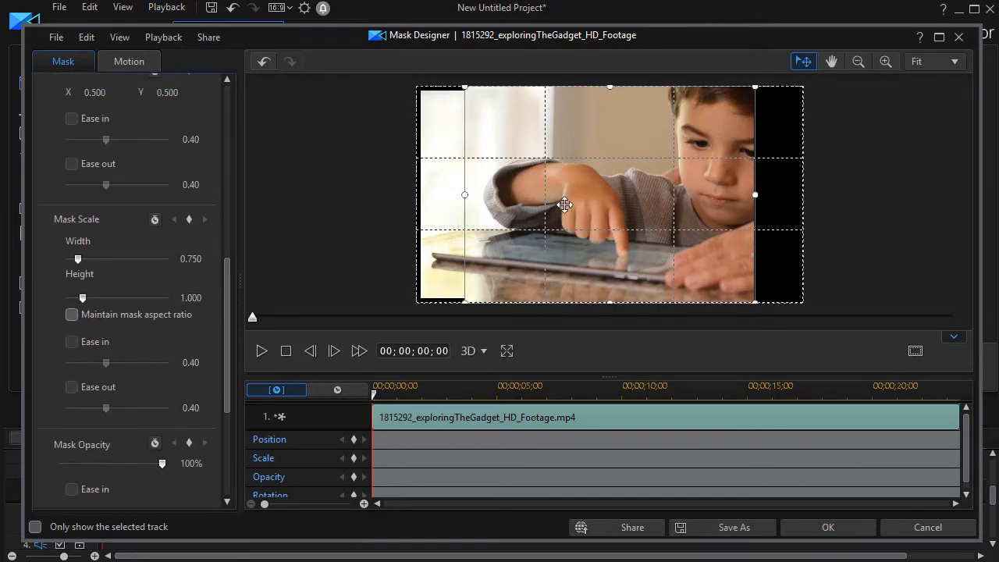
mouse_move(468, 197)
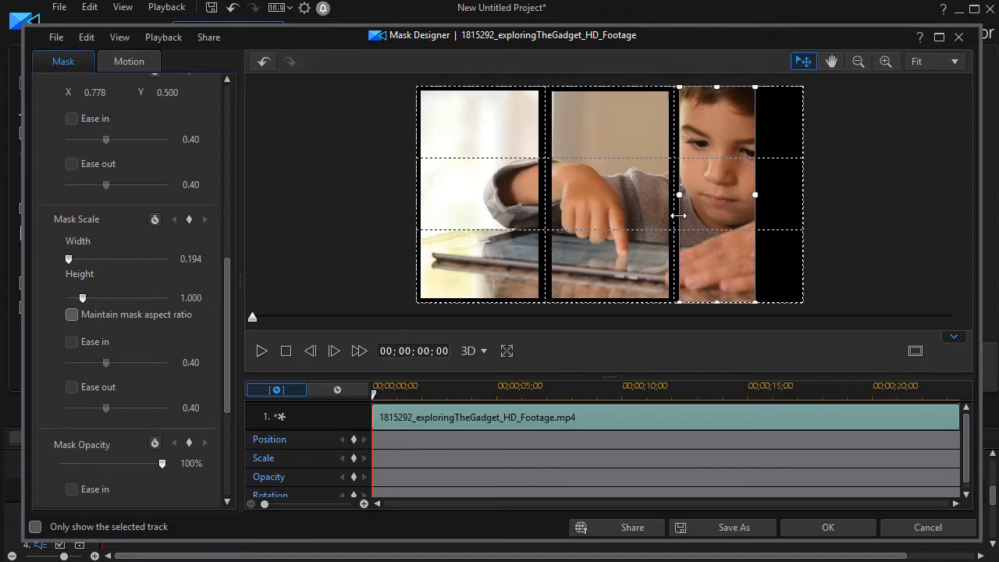
left_click_drag(677, 193, 774, 195)
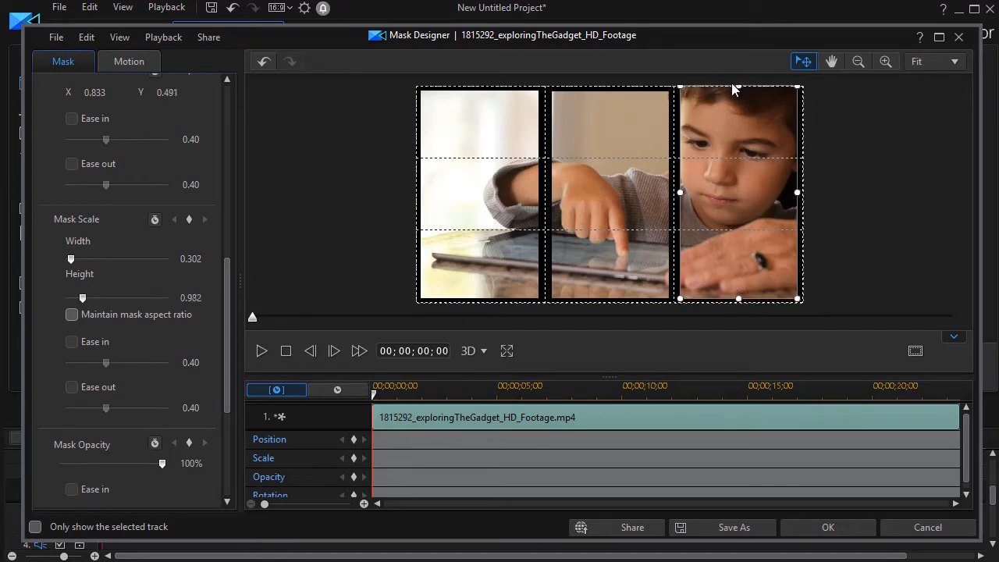
mouse_move(739, 86)
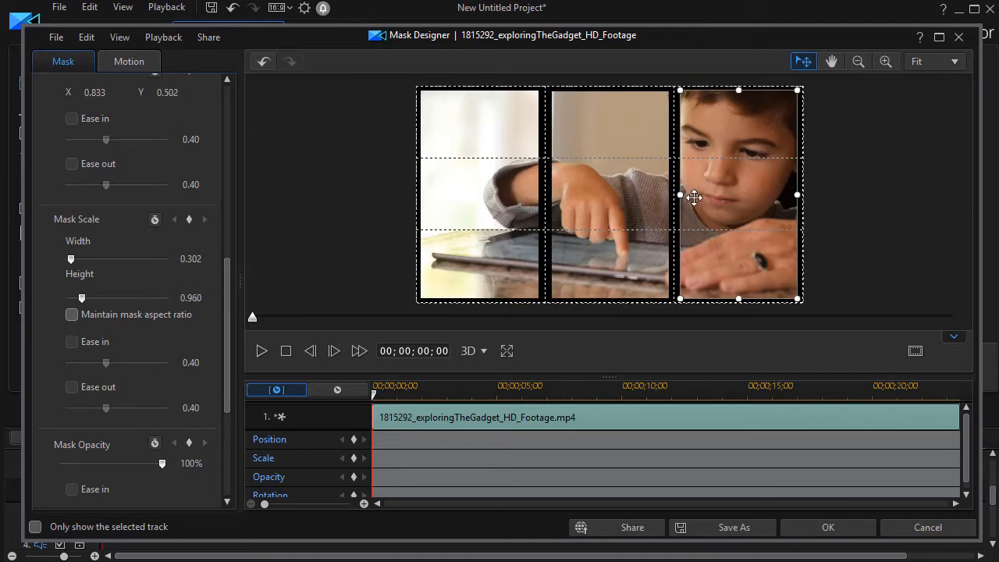
left_click(827, 527)
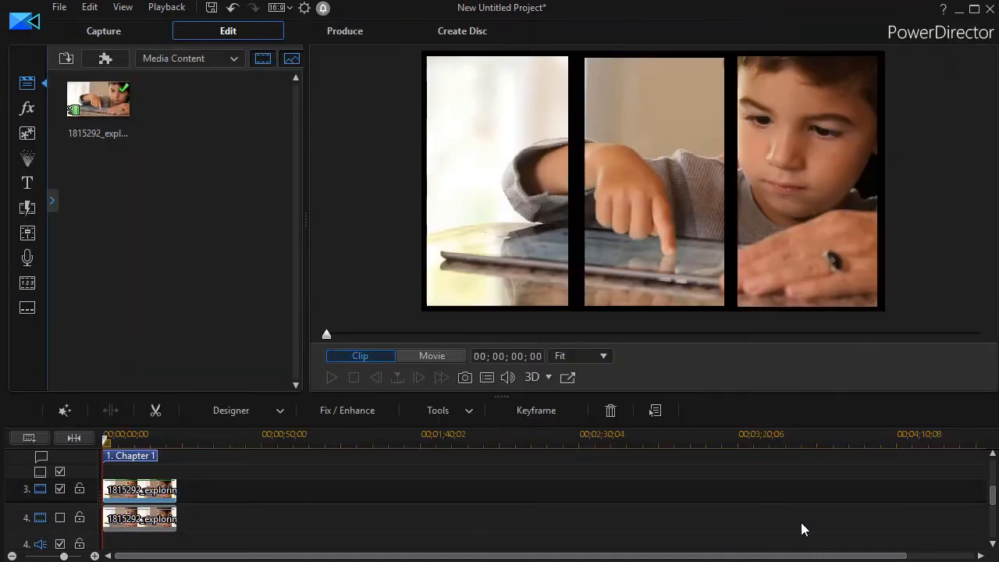
- In PiP Designer, keyframe the left panel's opacity from 0% at the start to 100% at three seconds
left_click(652, 181)
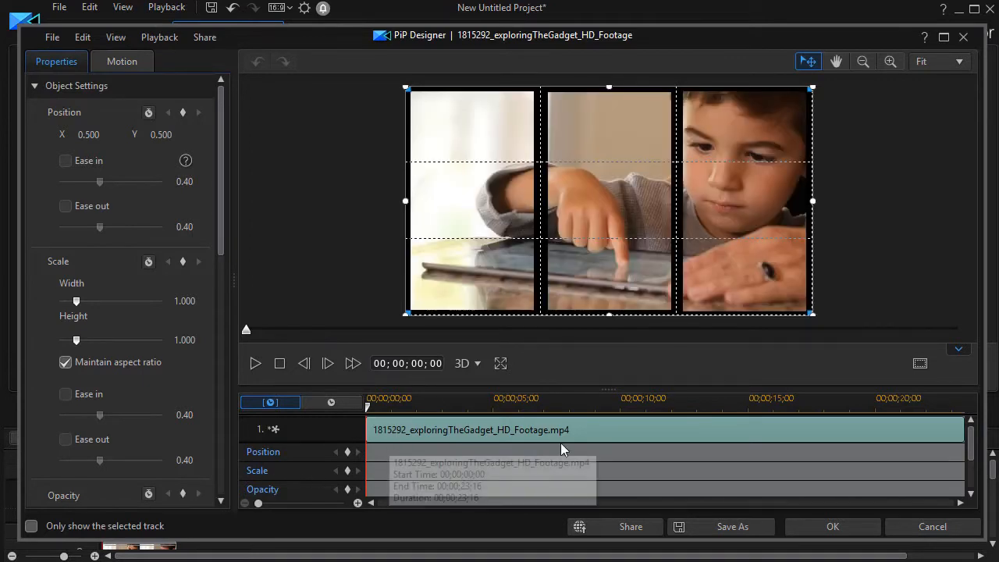
mouse_move(340, 503)
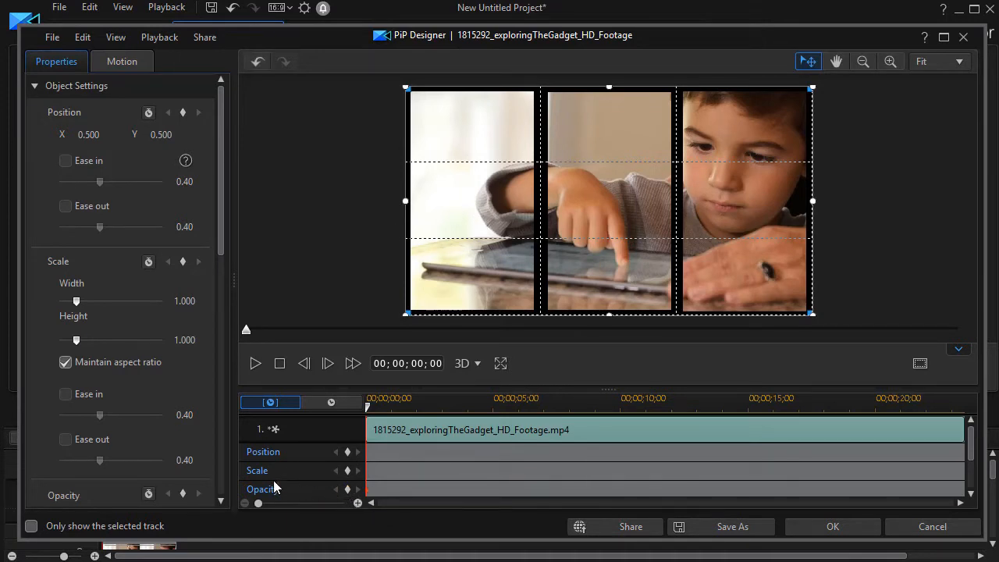
mouse_move(305, 498)
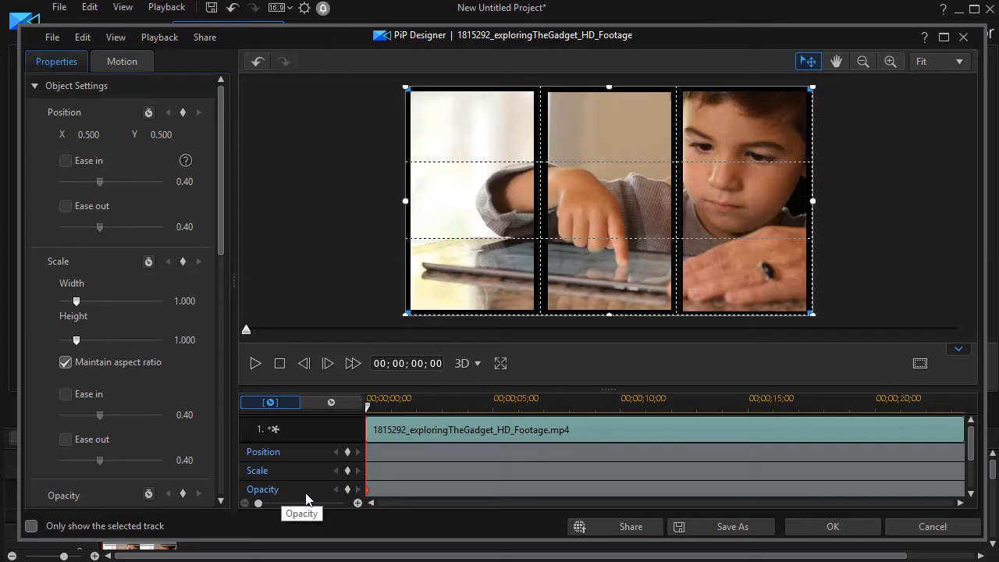
scroll("down", 3)
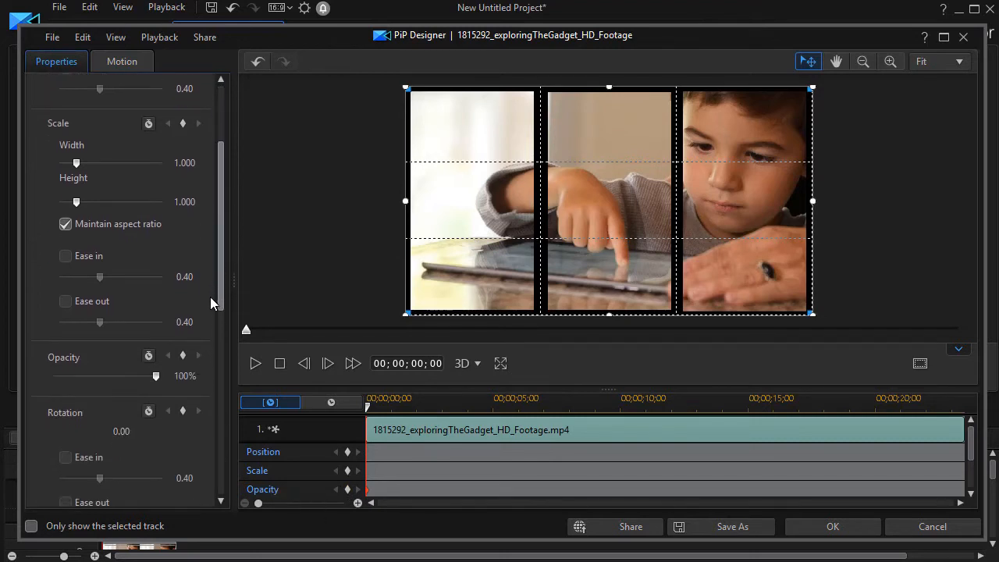
left_click_drag(156, 374, 53, 368)
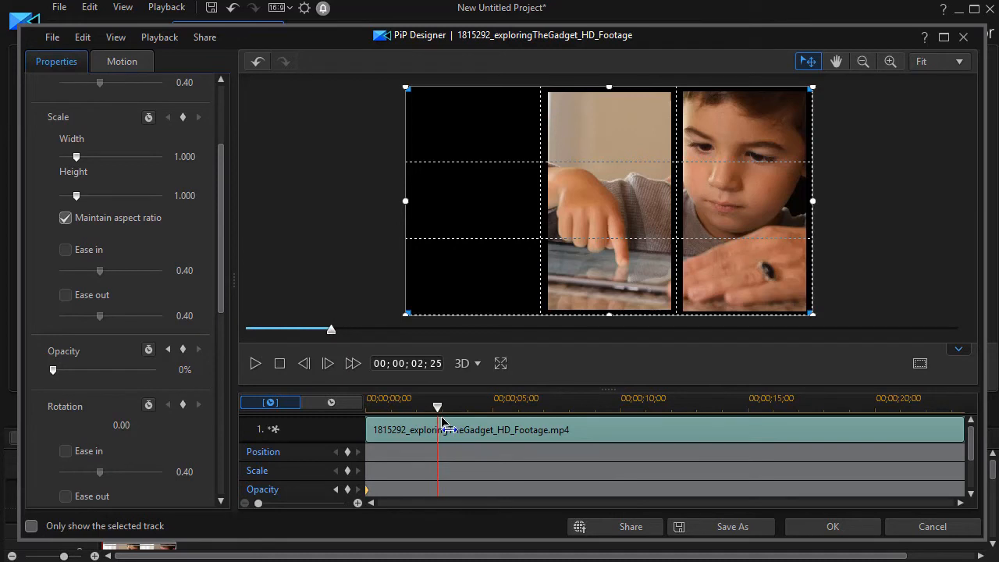
left_click_drag(437, 405, 427, 406)
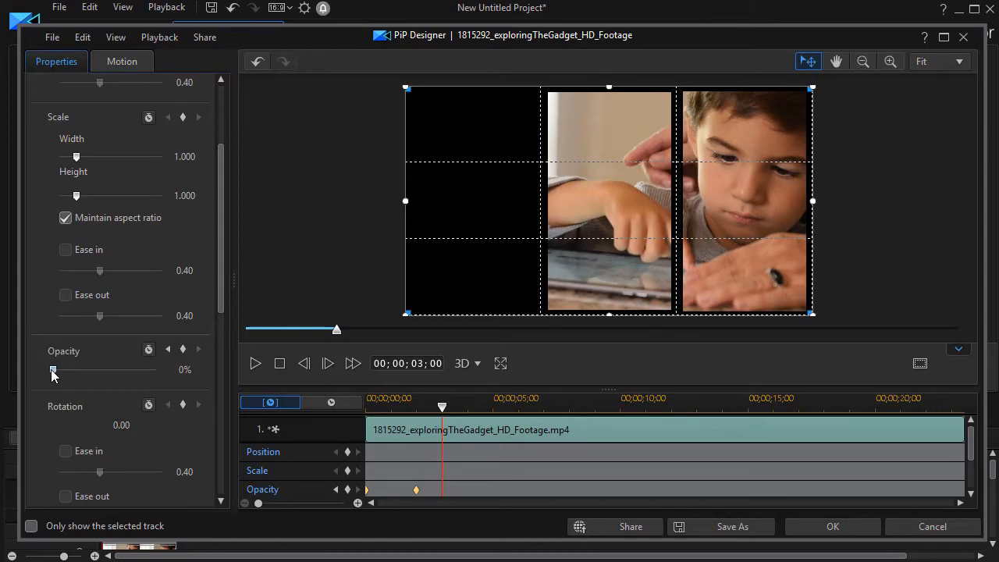
left_click_drag(53, 368, 156, 369)
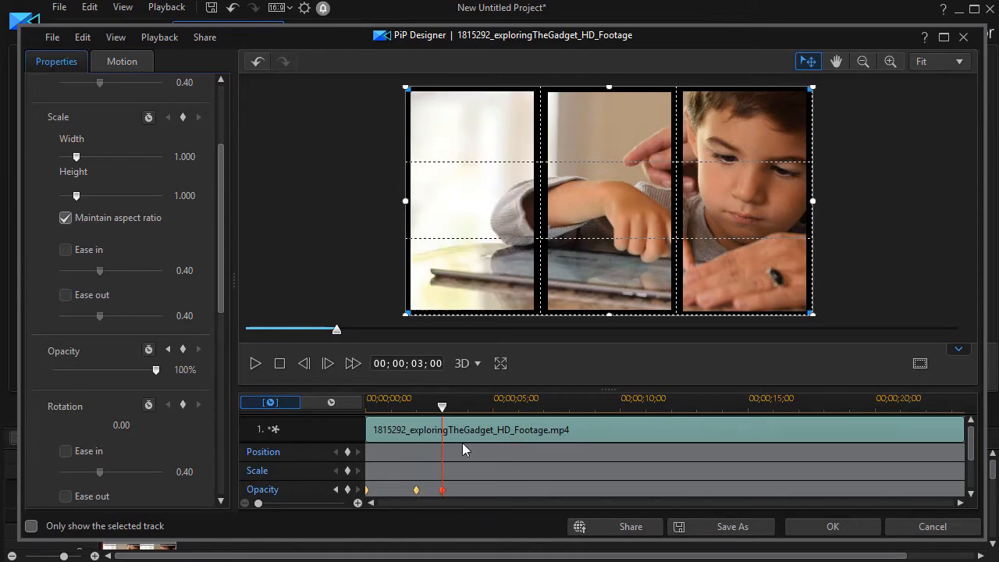
mouse_move(832, 526)
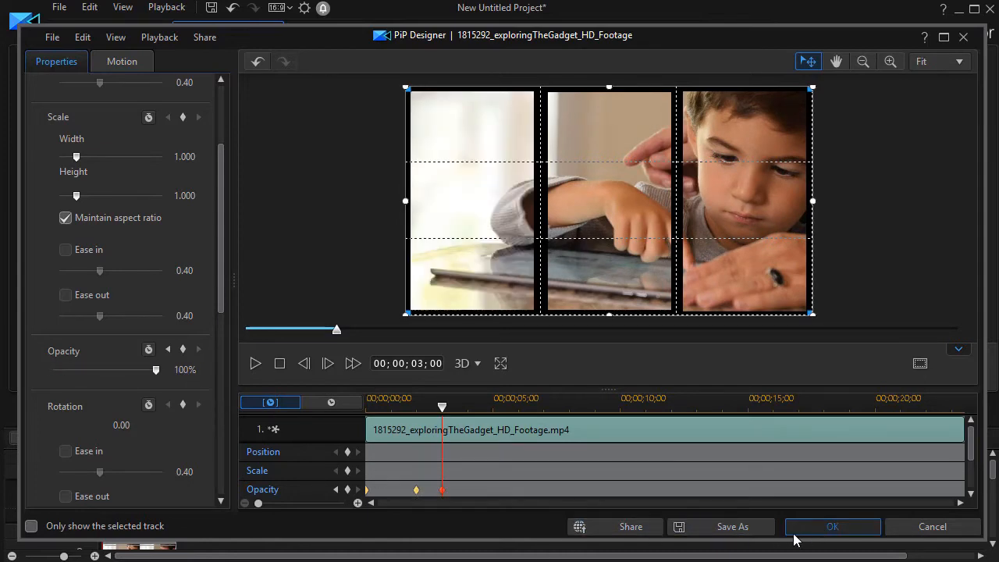
left_click(832, 526)
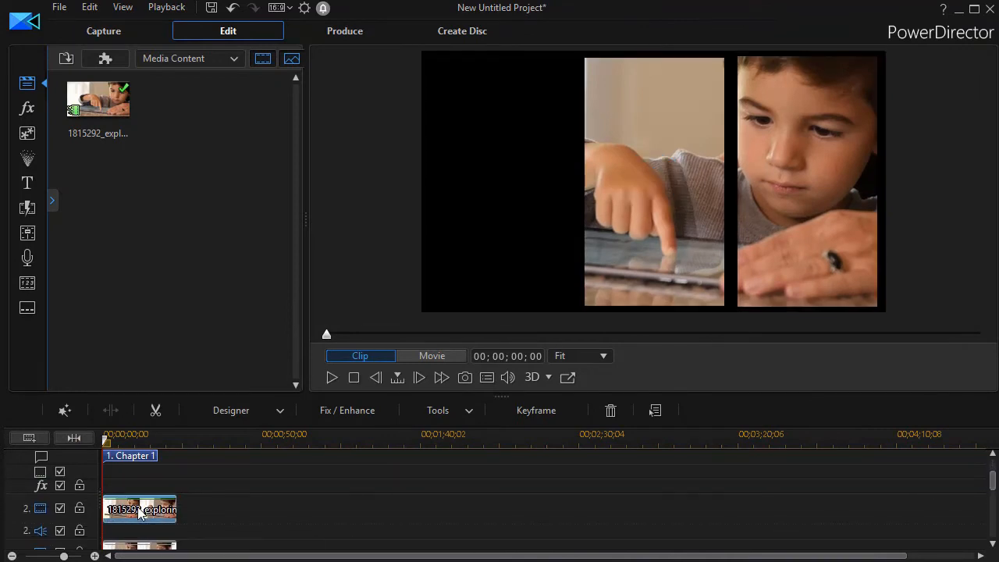
- In PiP Designer, set the middle panel's opacity to 0% at the start and hold it through about five seconds
left_click(141, 509)
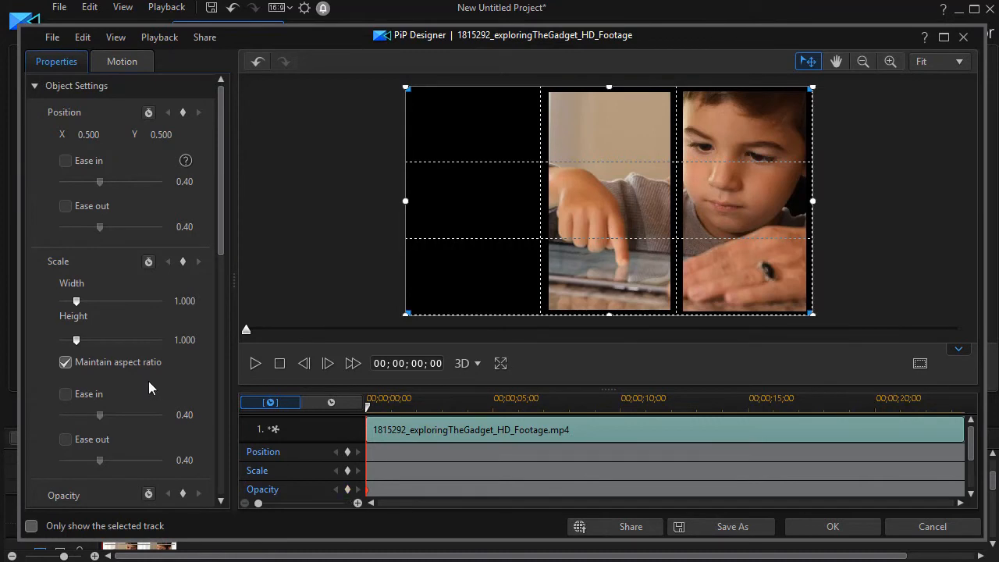
scroll("down", 3)
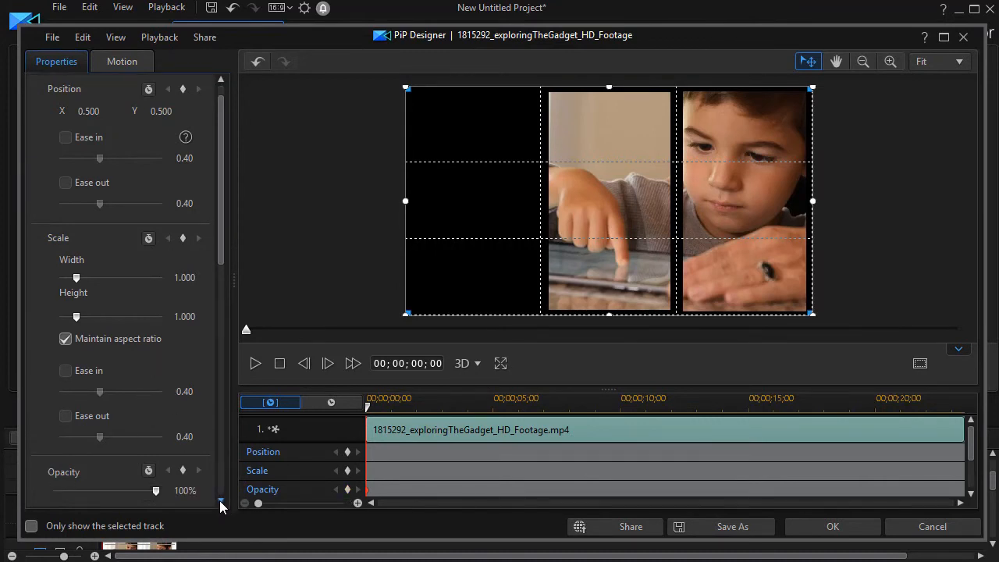
left_click_drag(156, 489, 91, 490)
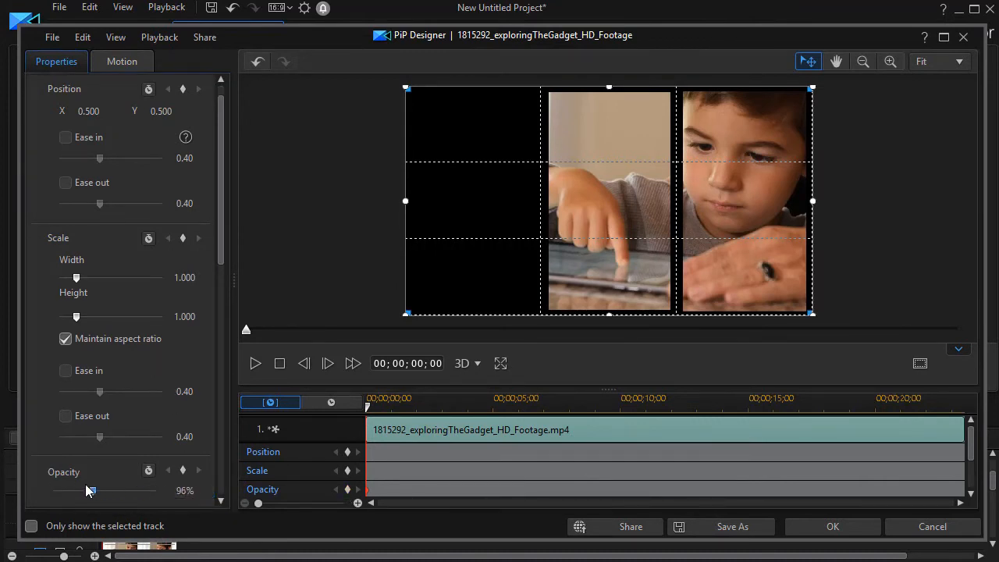
left_click_drag(91, 490, 54, 490)
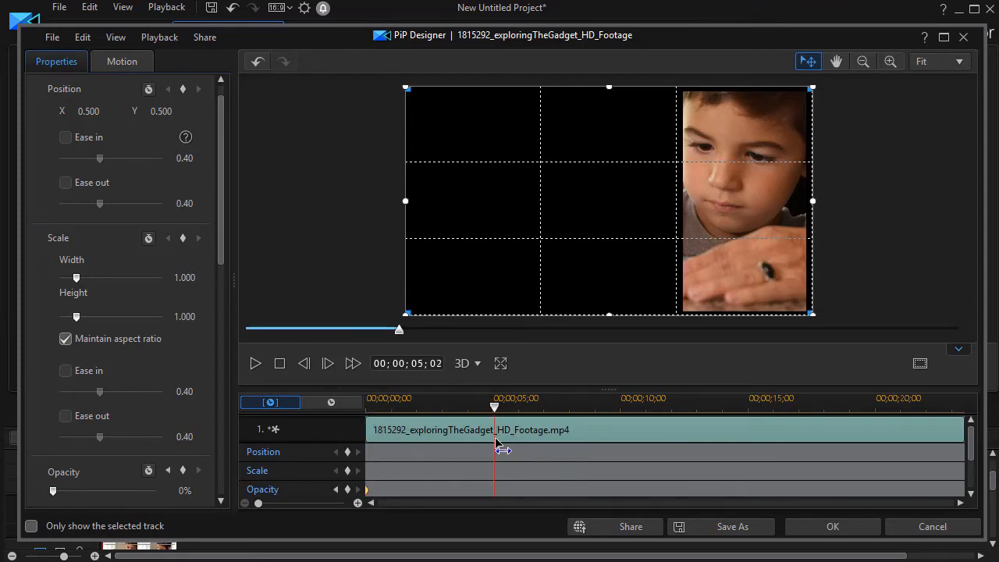
left_click_drag(493, 406, 490, 406)
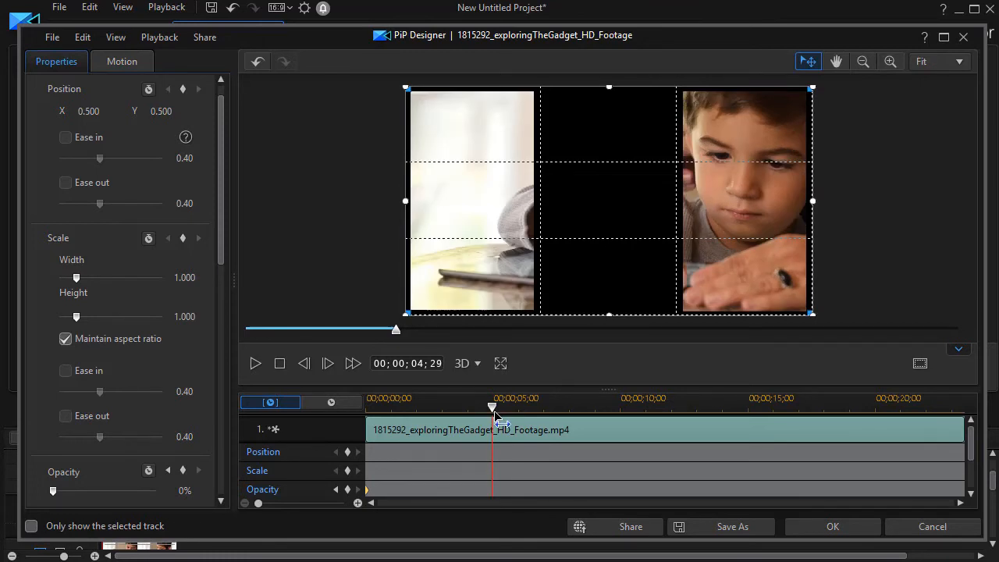
mouse_move(452, 443)
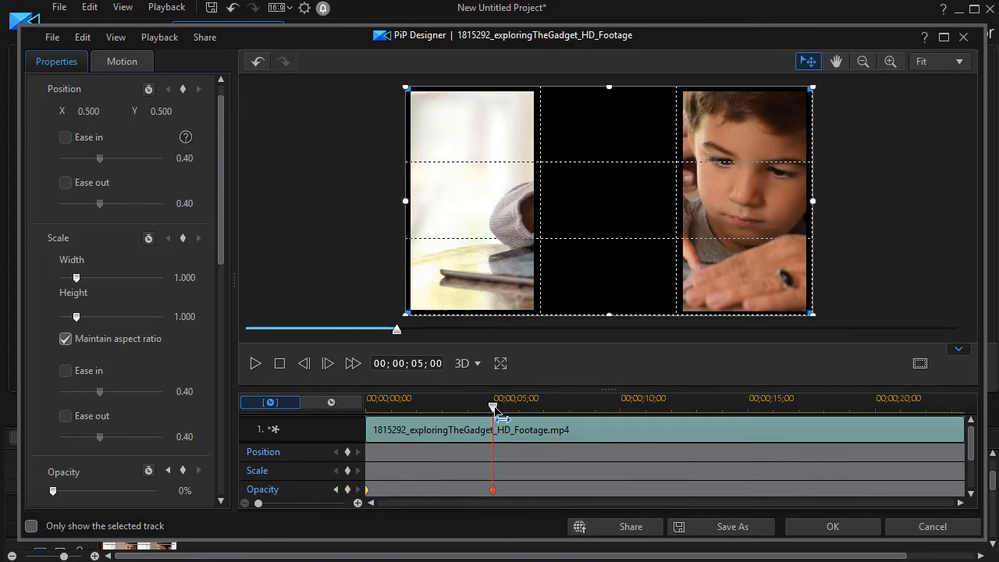
left_click_drag(493, 408, 523, 408)
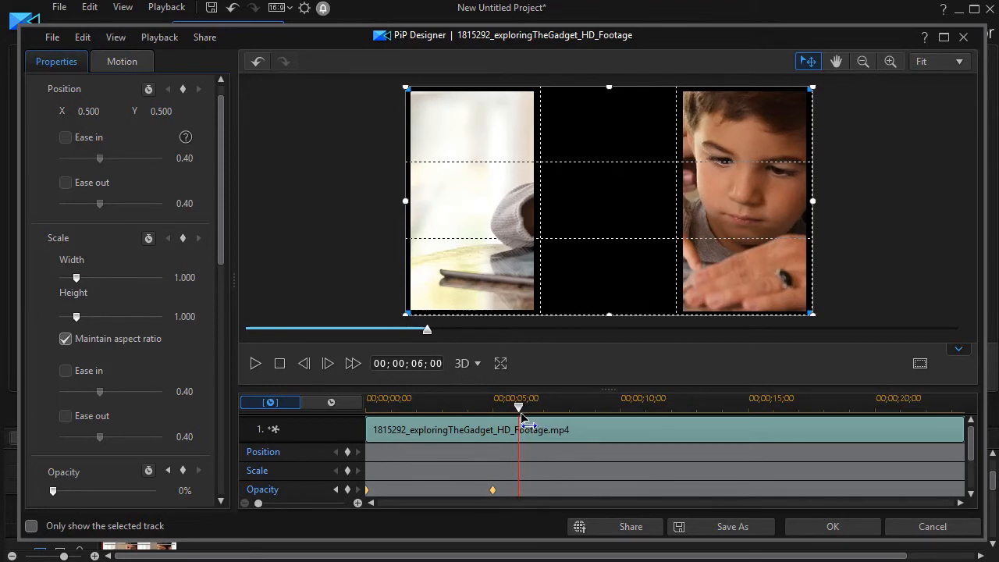
left_click_drag(518, 406, 515, 406)
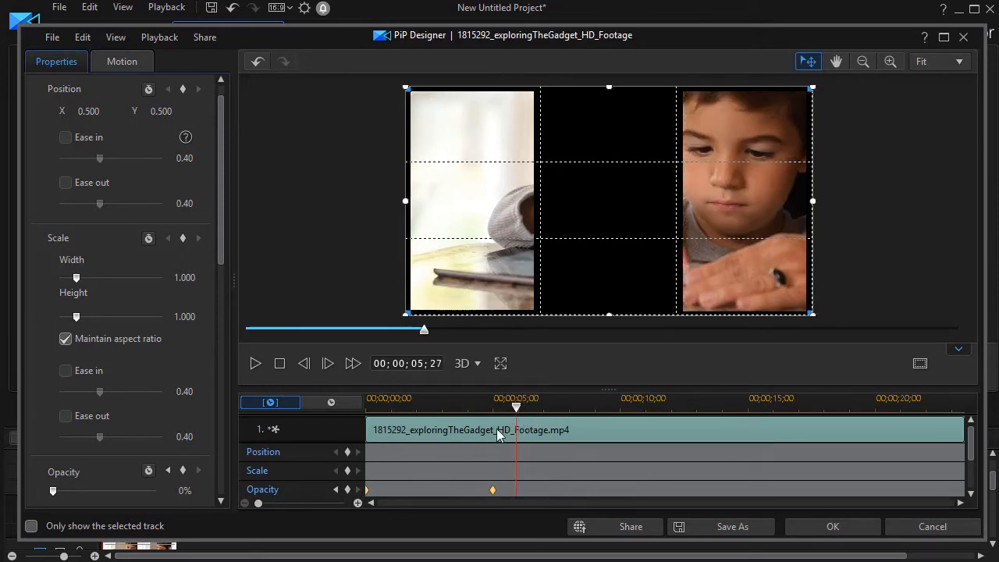
mouse_move(499, 433)
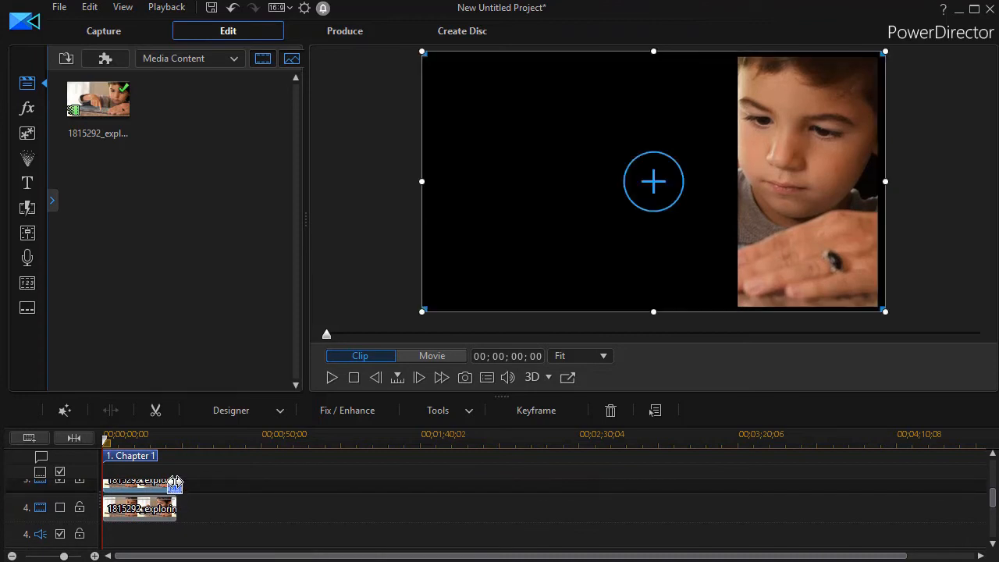
- Keyframe the right panel's opacity from 0% at the start to full opacity at nine seconds, and confirm
left_click(231, 409)
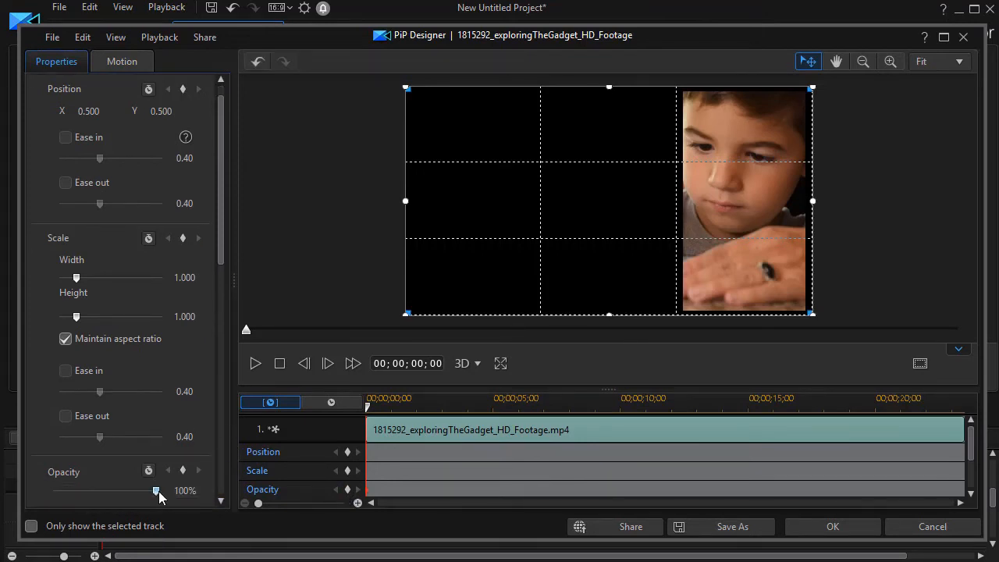
left_click_drag(156, 490, 53, 489)
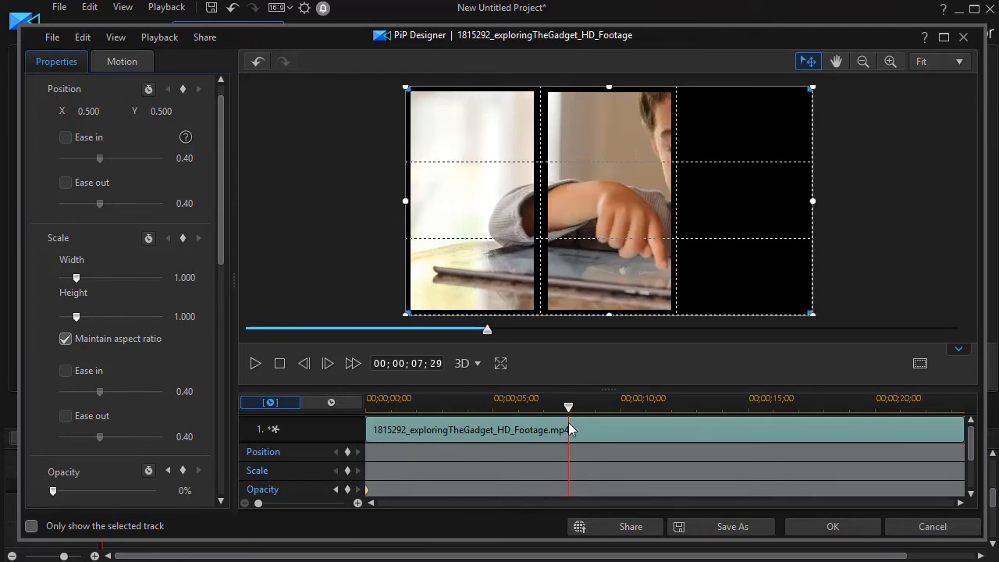
mouse_move(549, 452)
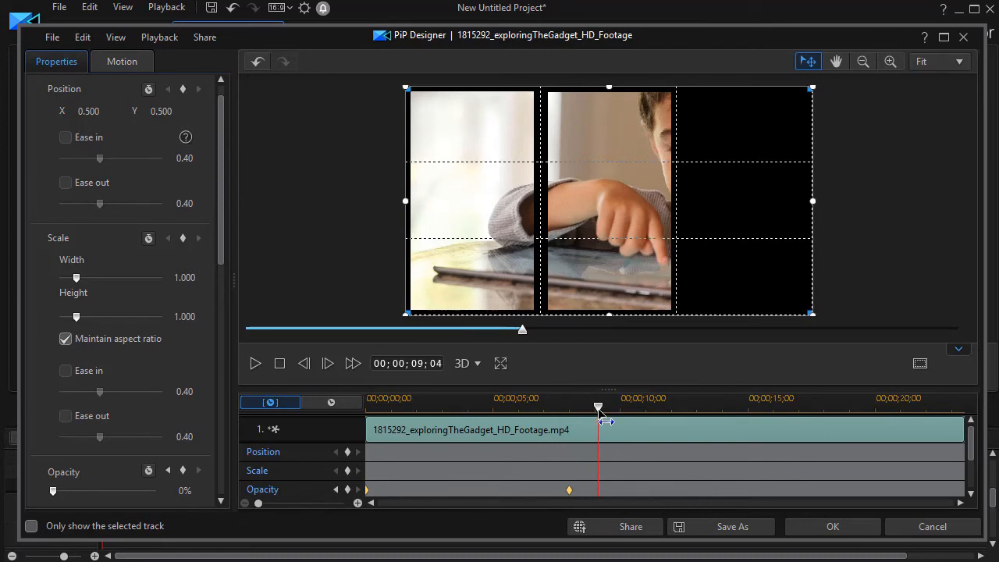
left_click_drag(599, 409, 594, 409)
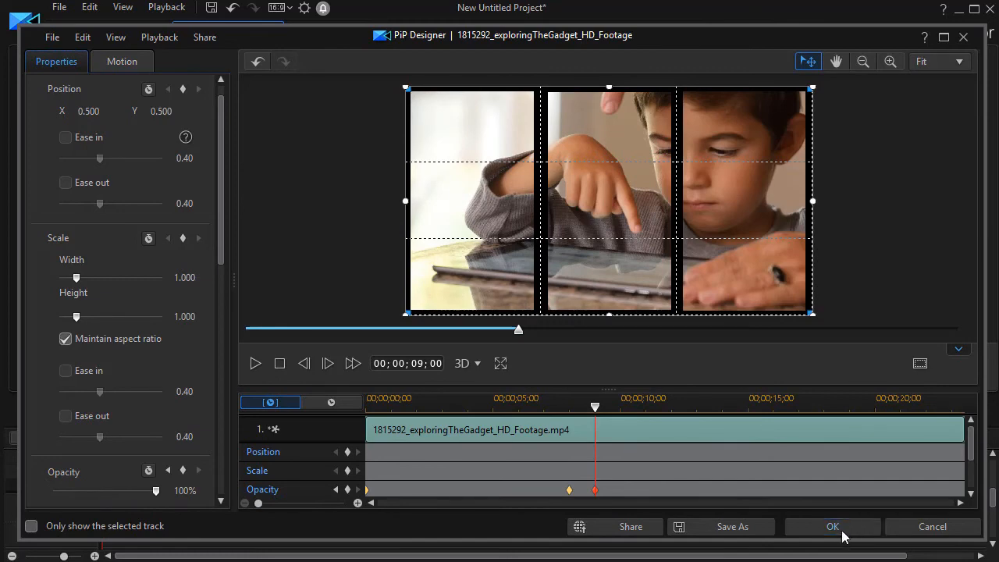
left_click(834, 525)
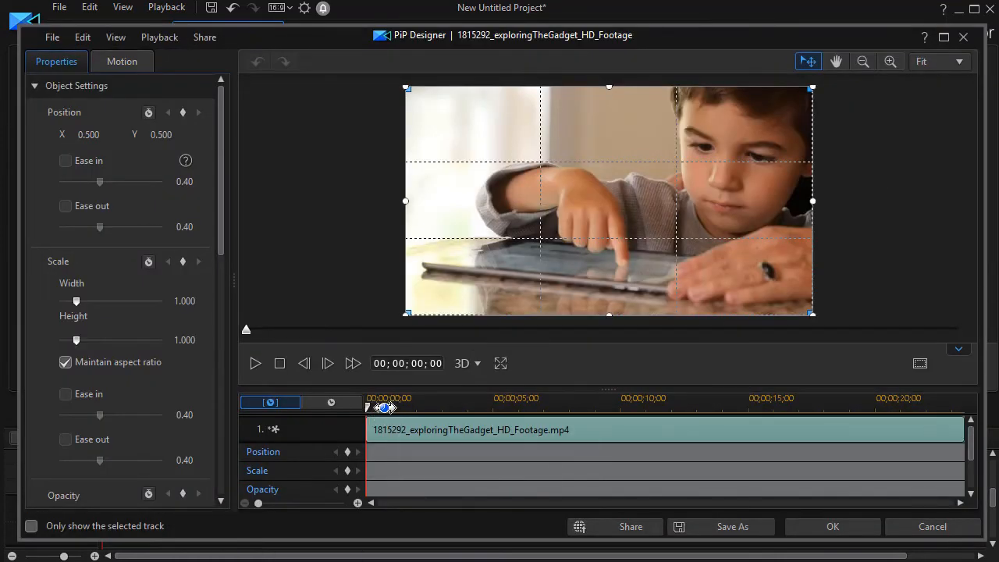
- Keyframe the full-frame clip's opacity from invisible at the start to full around eleven seconds, and confirm
left_click_drag(385, 406, 603, 406)
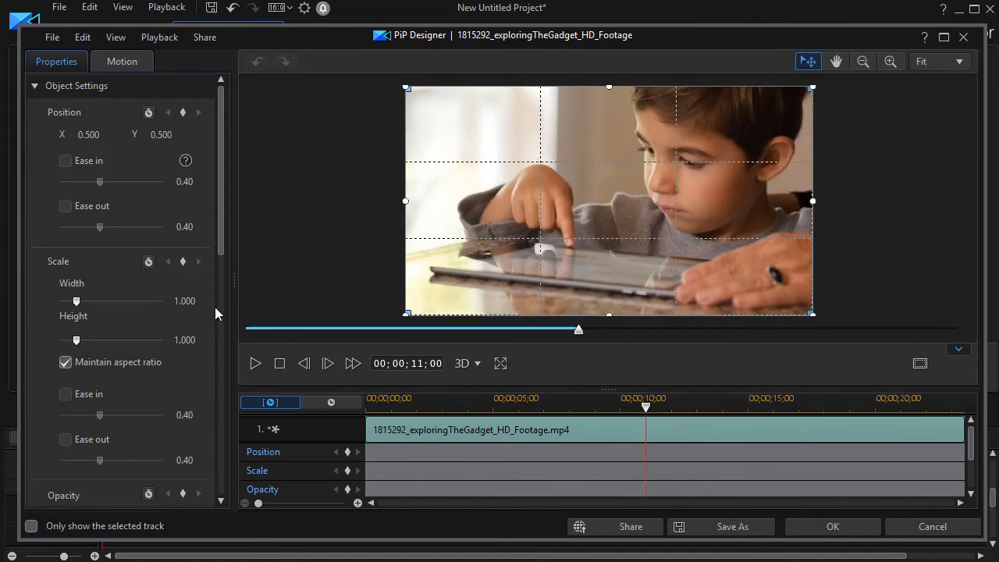
scroll("down", 3)
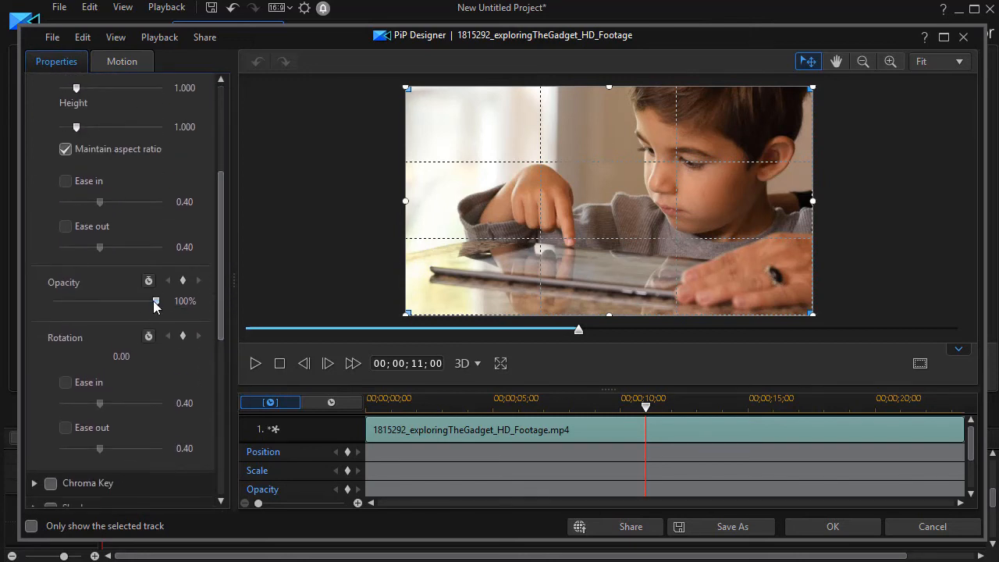
left_click_drag(156, 301, 53, 301)
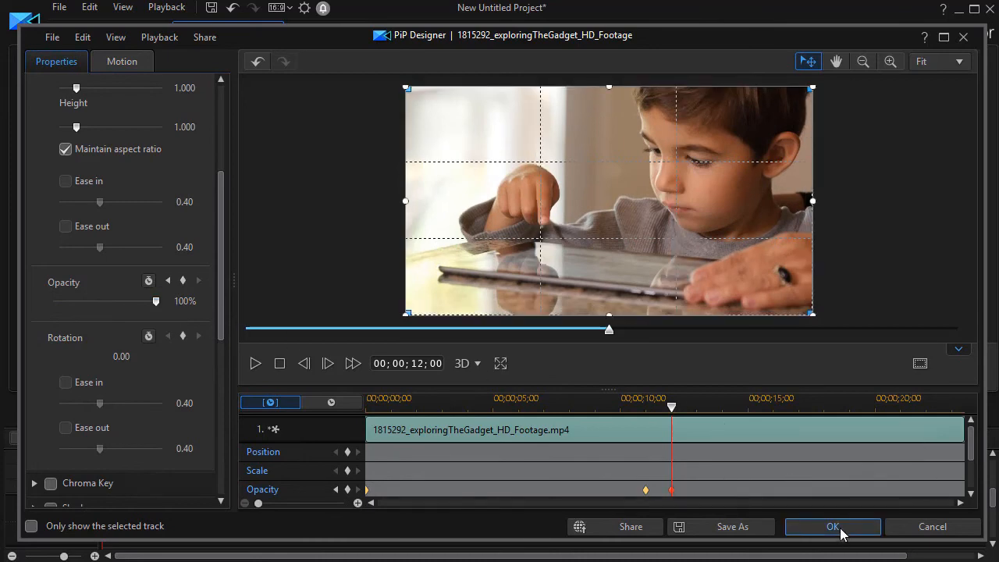
left_click(832, 525)
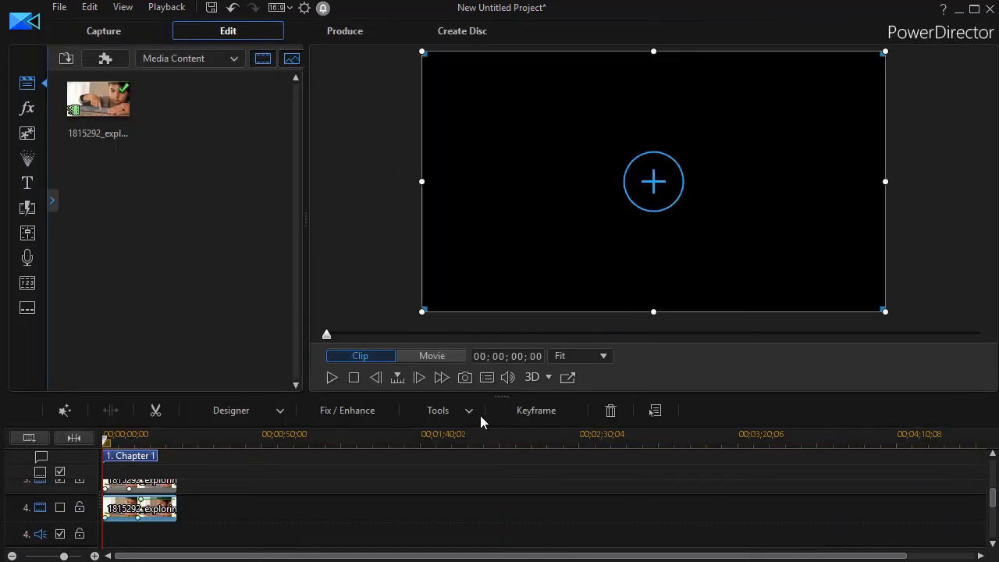
mouse_move(294, 242)
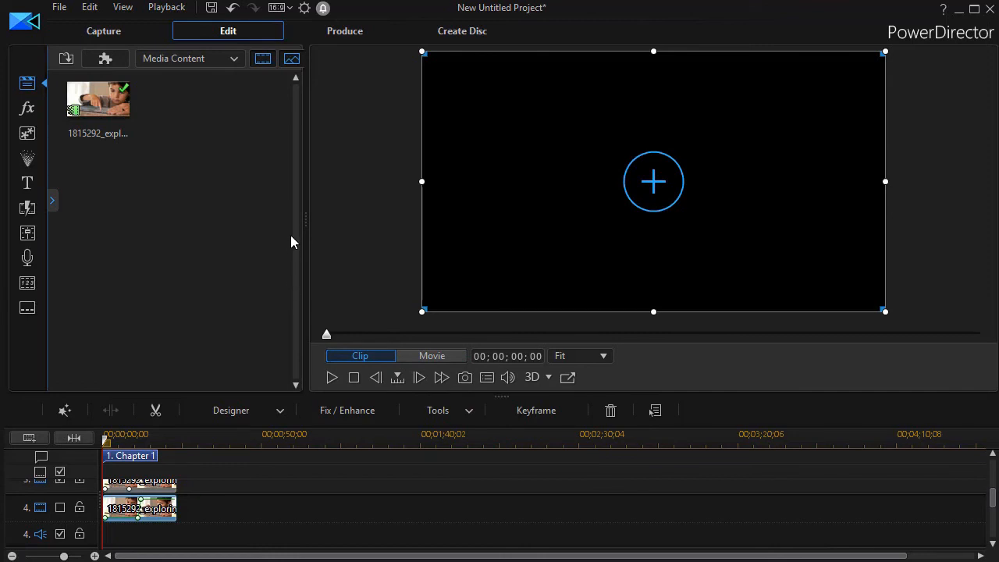
mouse_move(426, 339)
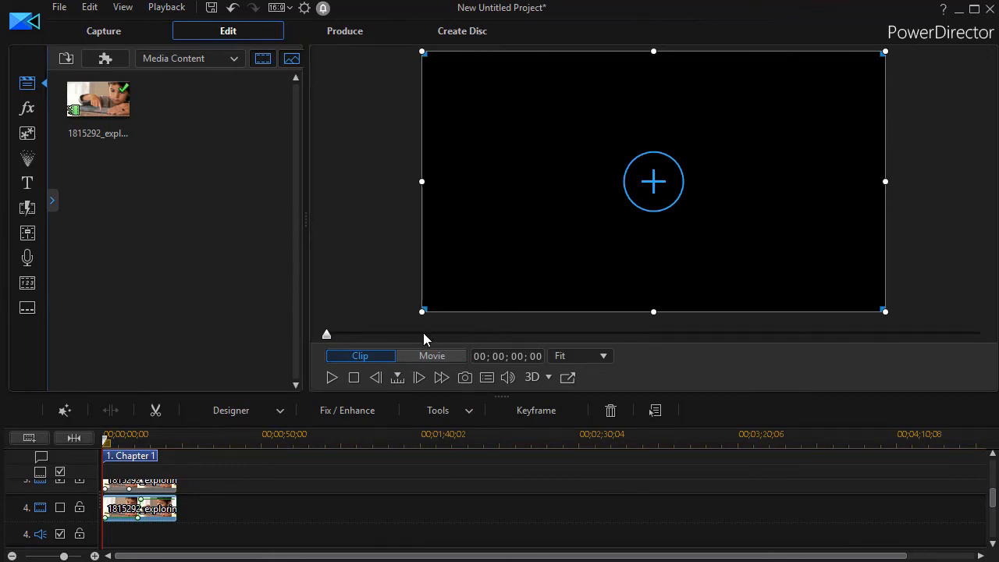
- Play the whole-movie preview of the reveal and pause around ten seconds on the three-panel view
left_click(431, 356)
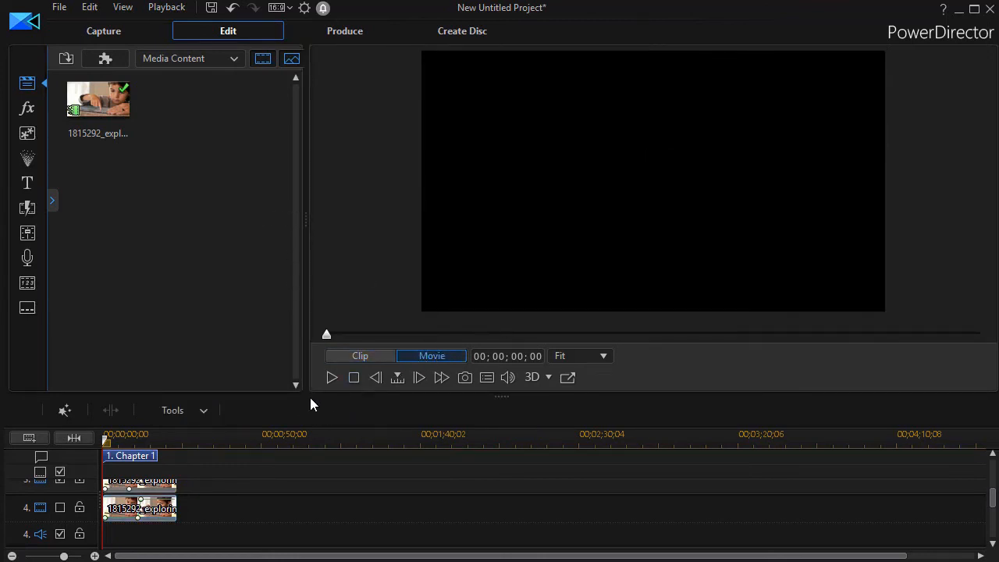
left_click(331, 376)
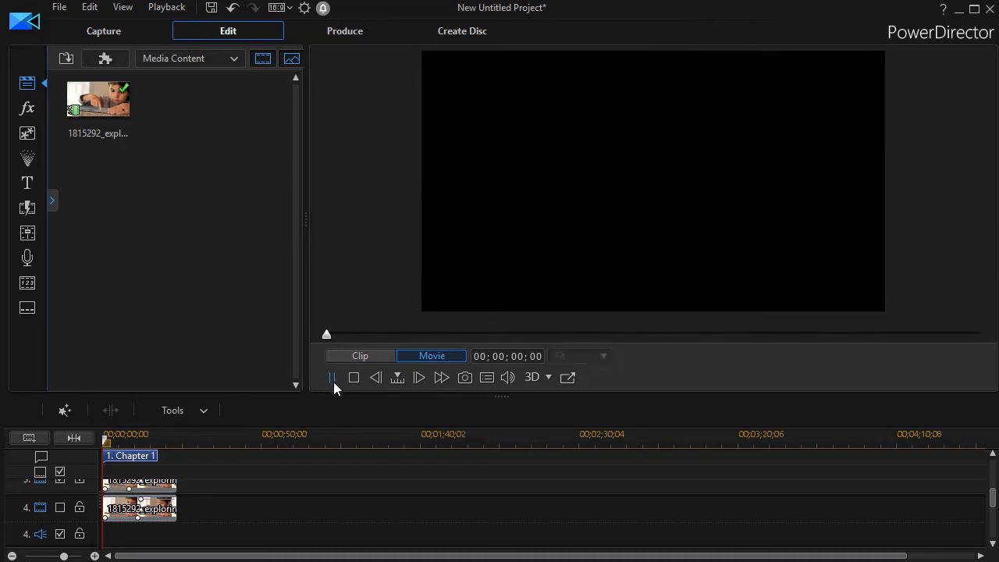
left_click(331, 376)
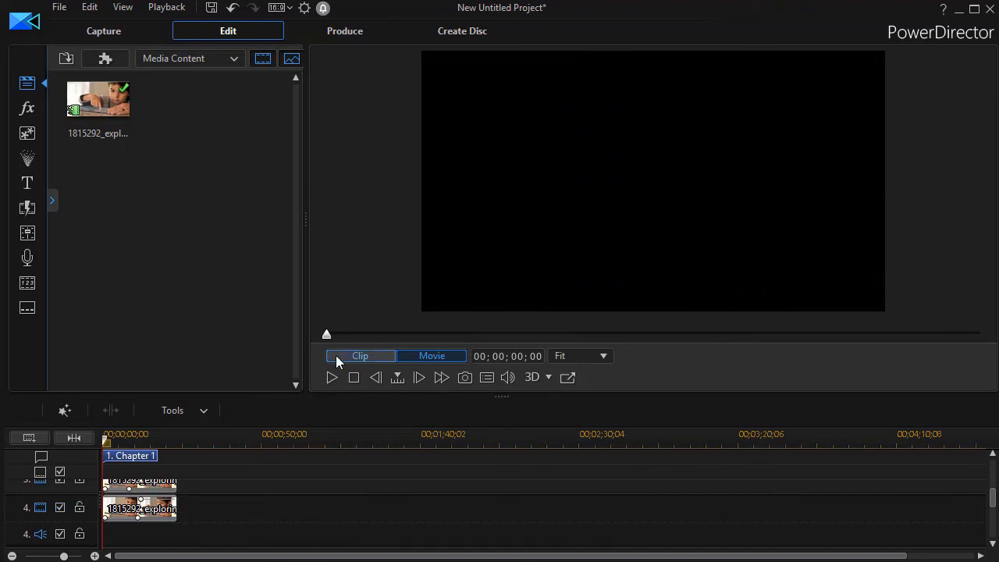
left_click(431, 356)
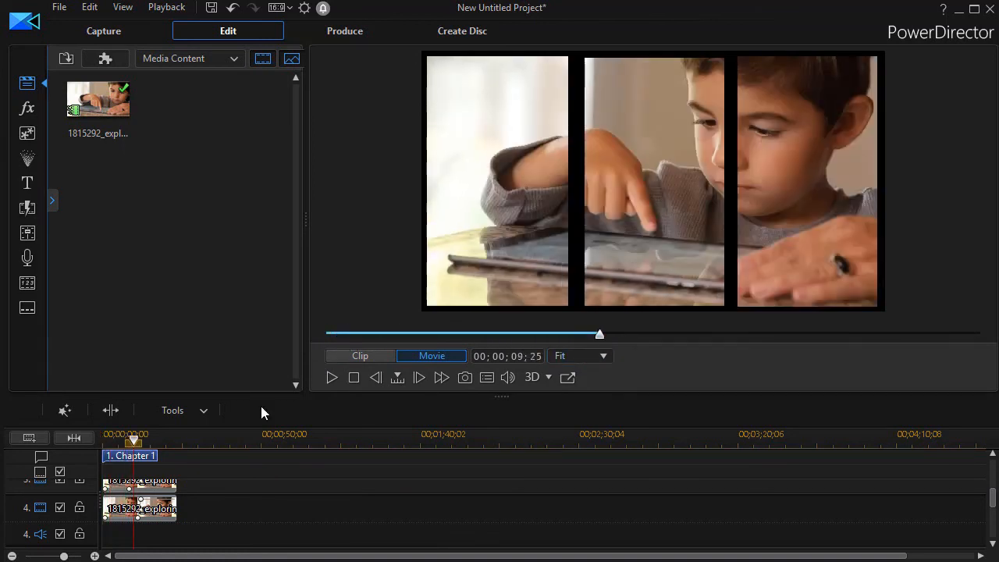
left_click(330, 377)
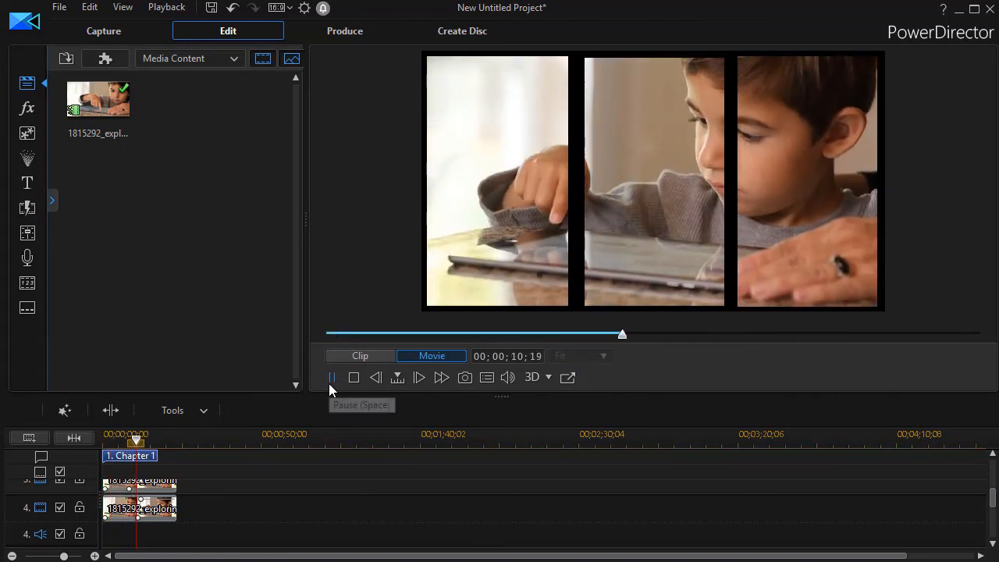